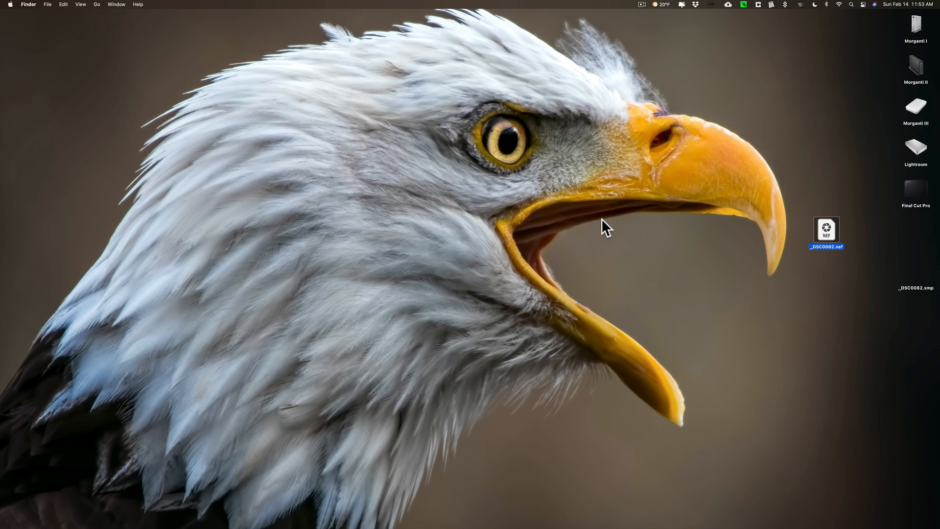
mouse_move(689, 252)
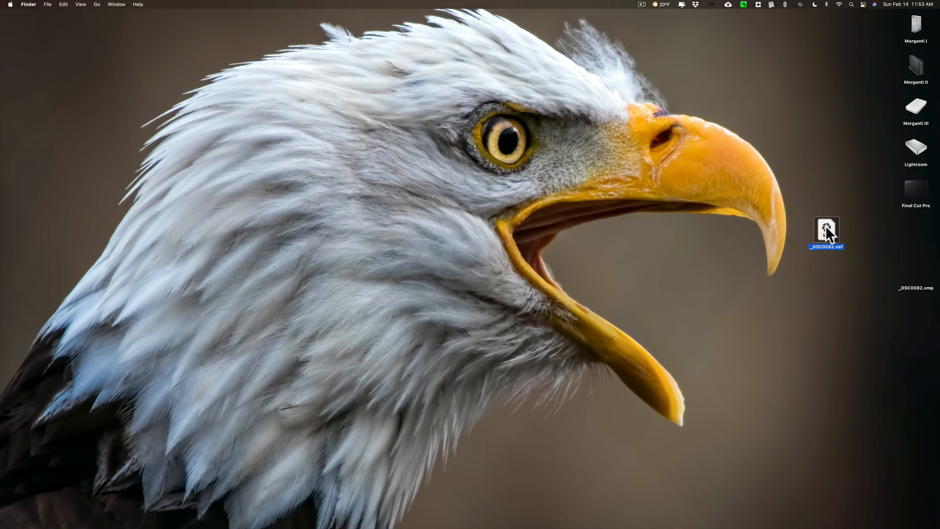
- Open _DSC0082.nef from the desktop in Camera Raw
left_click(628, 509)
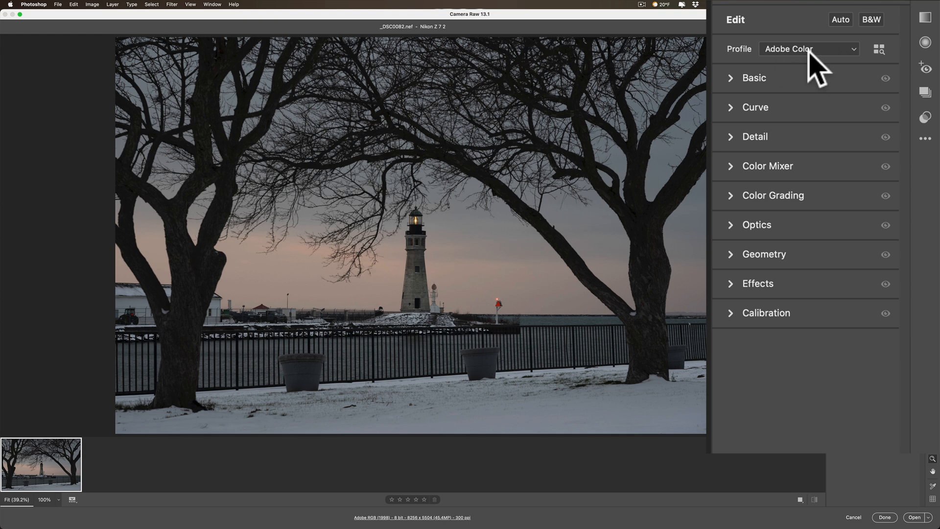
mouse_move(815, 87)
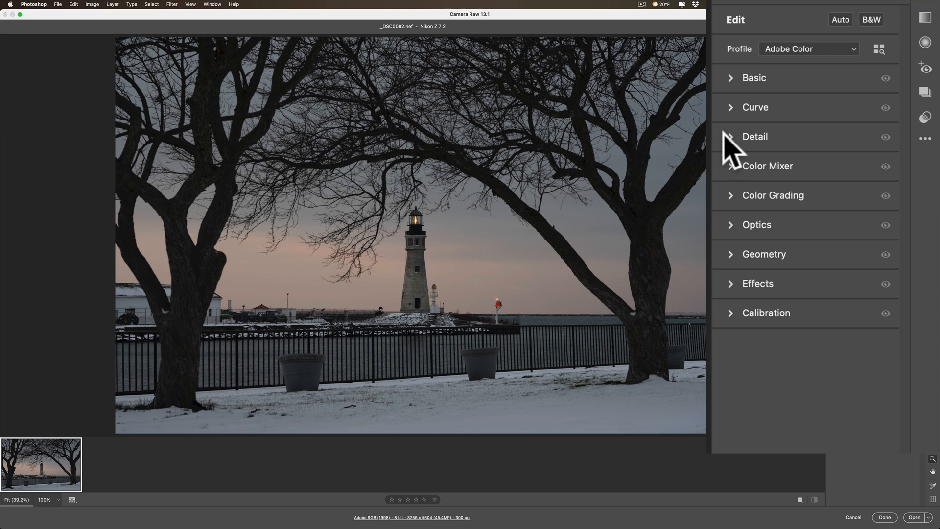
- Expand the Detail panel to show sharpening and noise reduction values
left_click(754, 136)
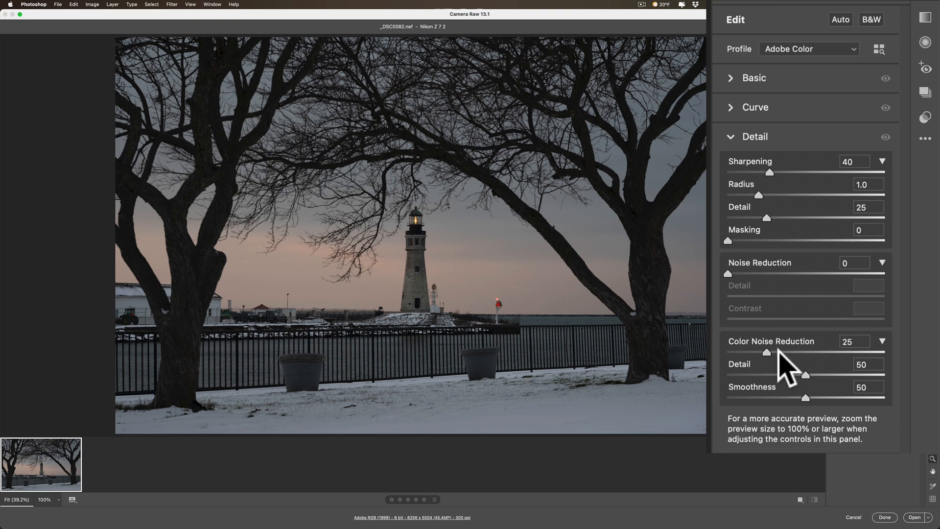
mouse_move(779, 191)
type("0")
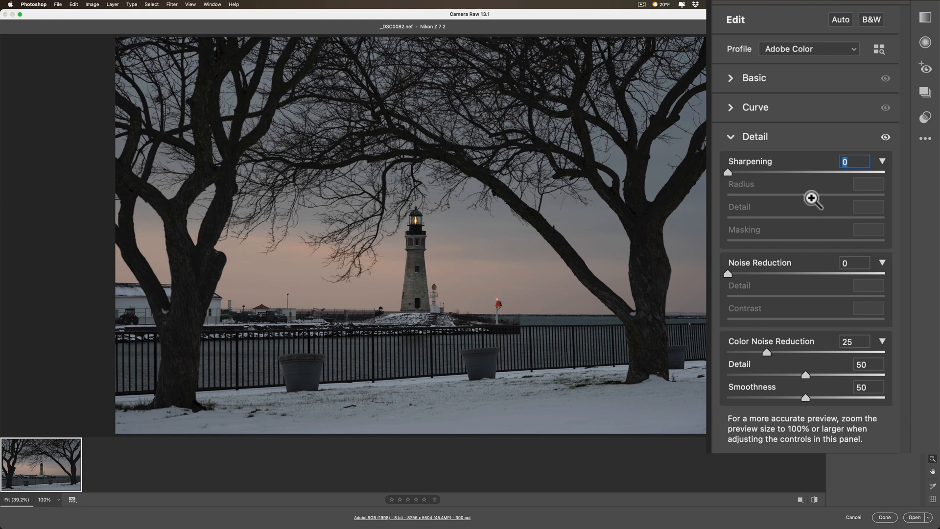
mouse_move(774, 366)
type("0")
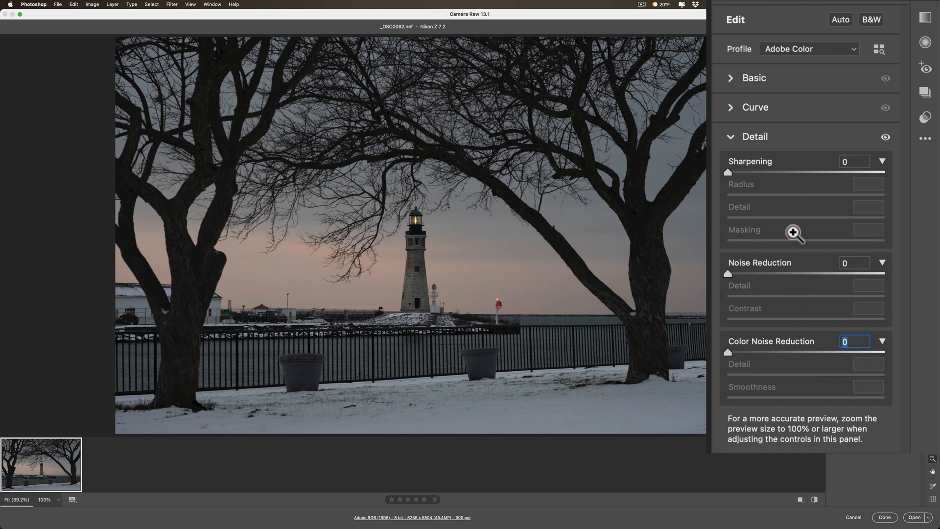
mouse_move(736, 153)
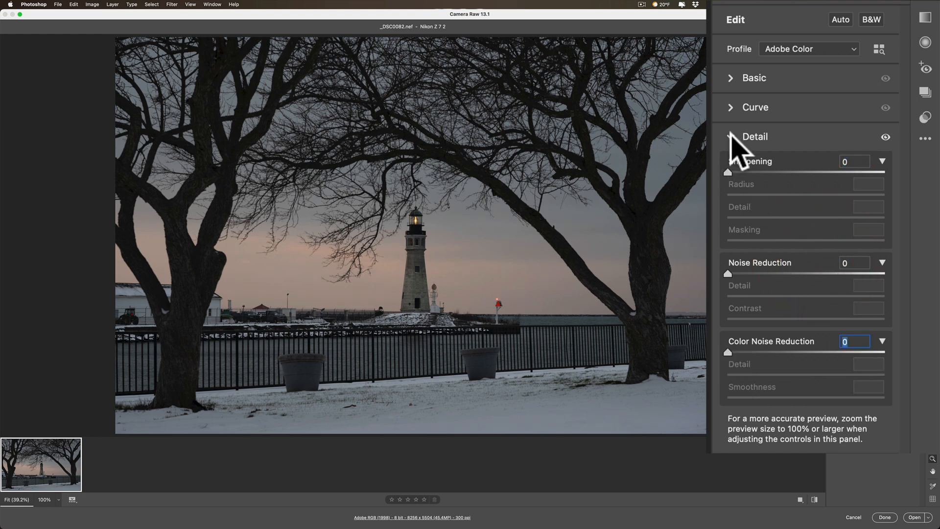
- Switch the profile from Adobe Color to Adobe Standard and confirm the detail values read 0
left_click(754, 136)
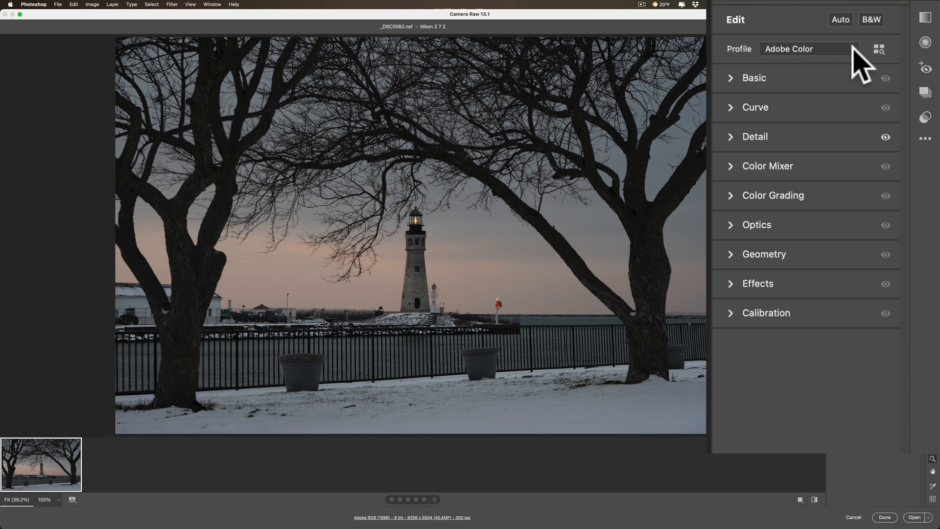
left_click(809, 49)
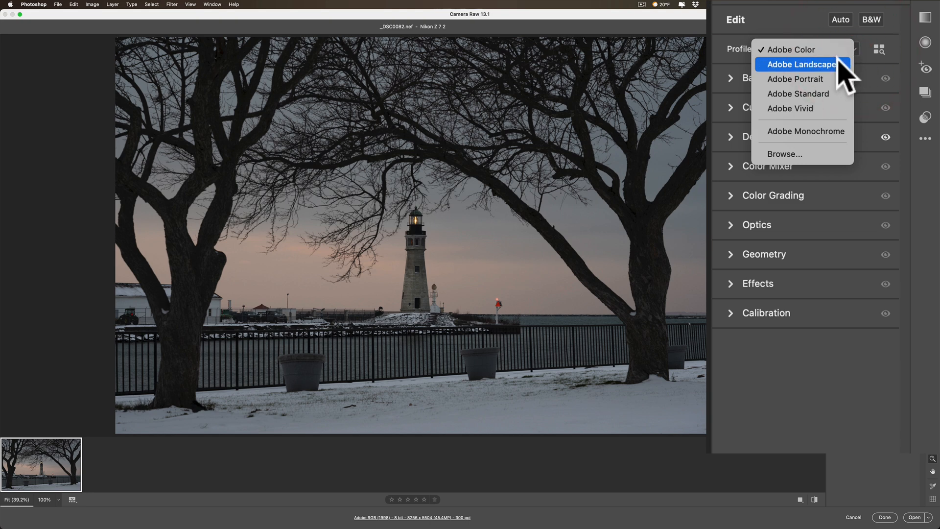
mouse_move(800, 79)
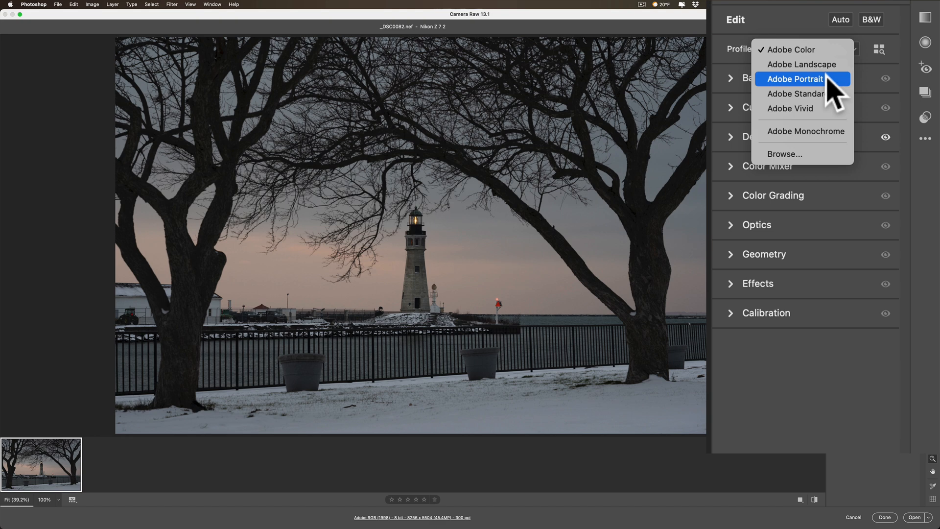
mouse_move(798, 94)
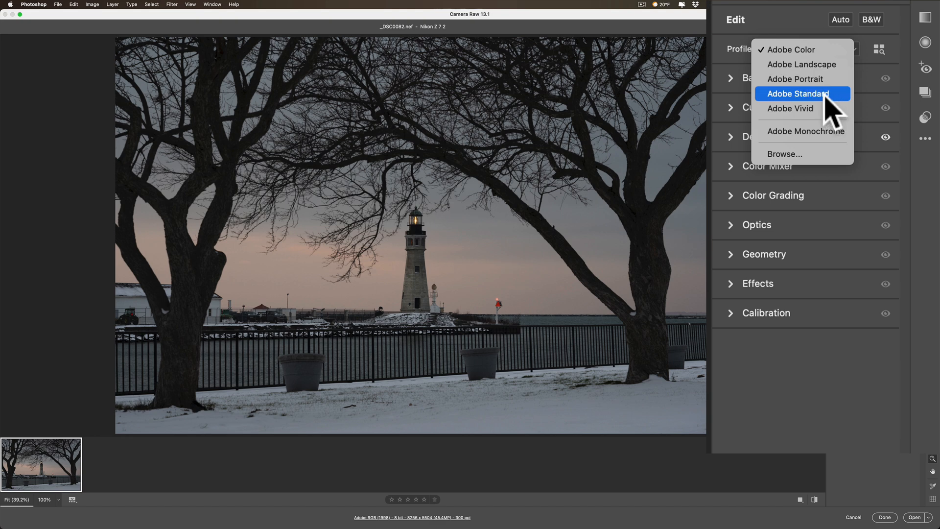
left_click(797, 93)
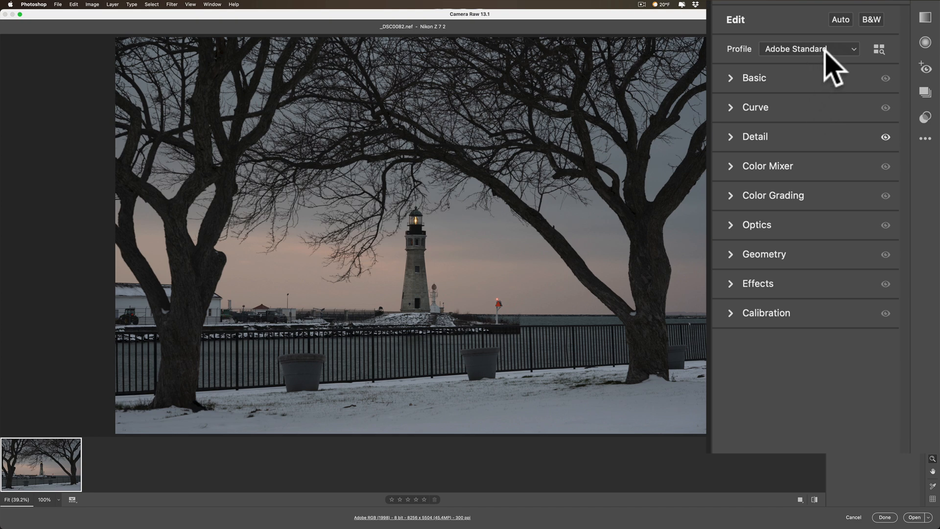
mouse_move(828, 66)
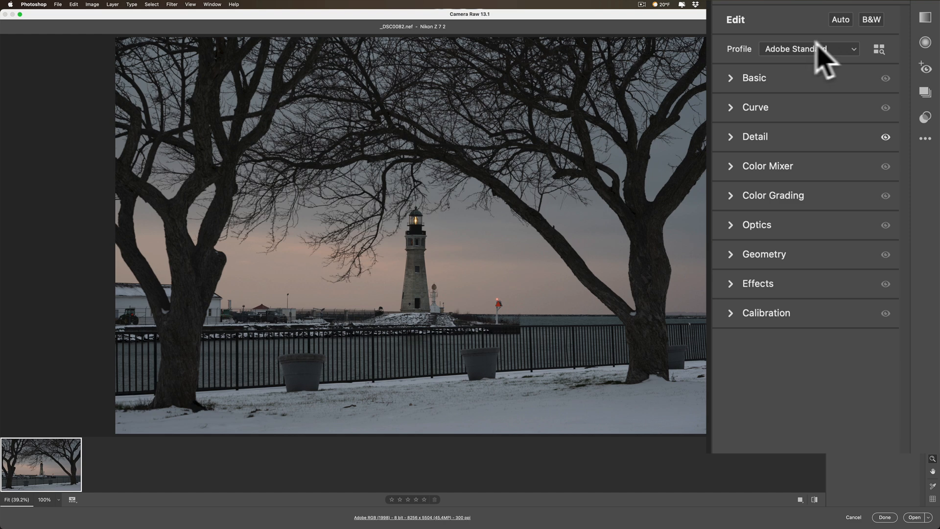
mouse_move(833, 60)
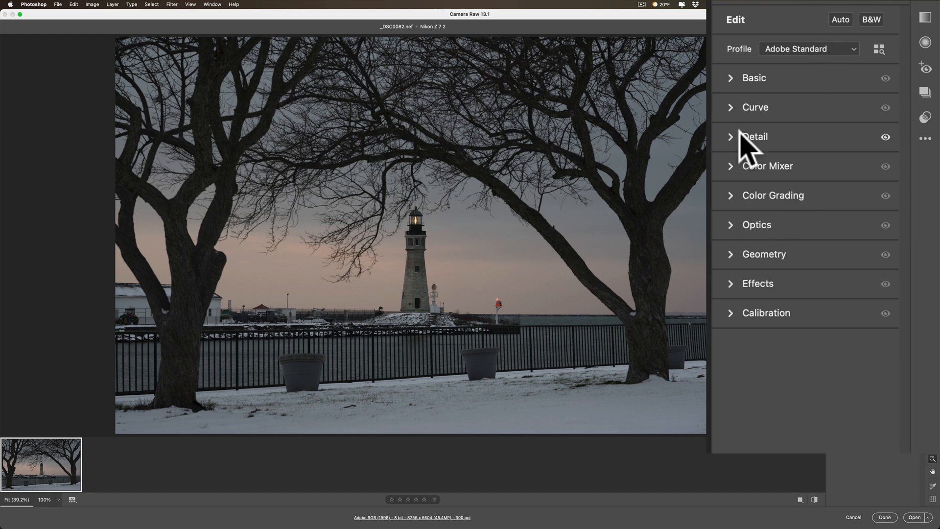
left_click(754, 137)
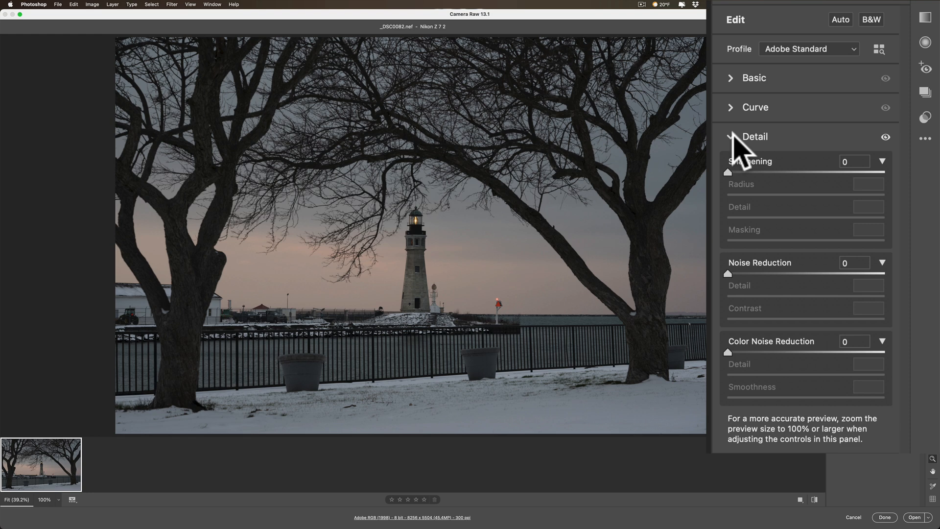
left_click(756, 107)
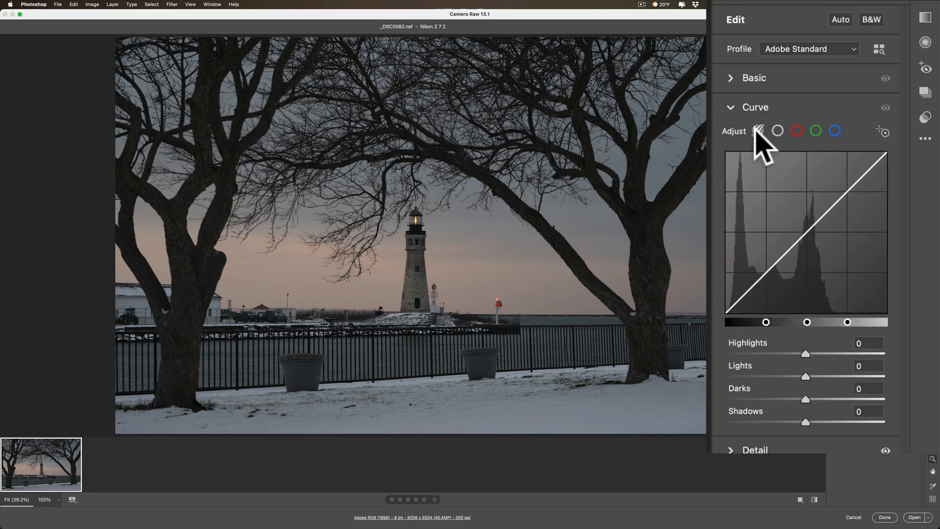
left_click(758, 131)
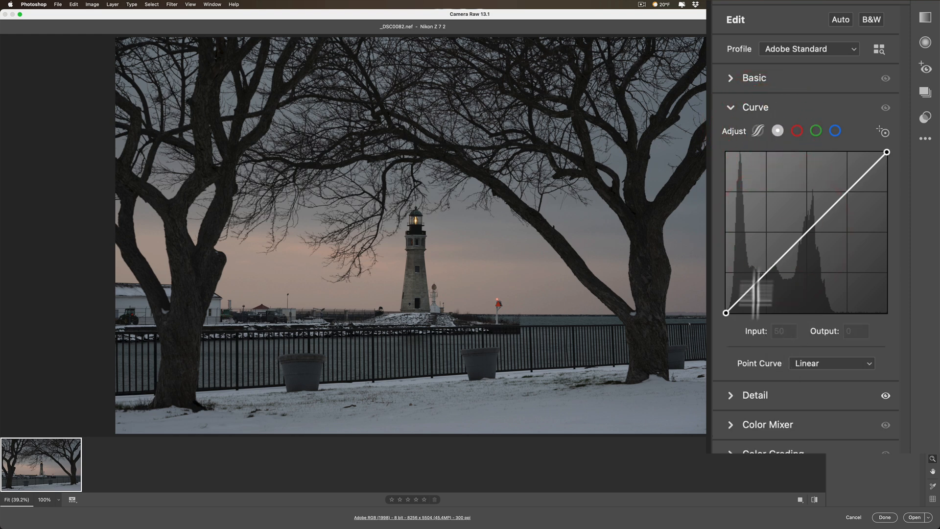
left_click(730, 107)
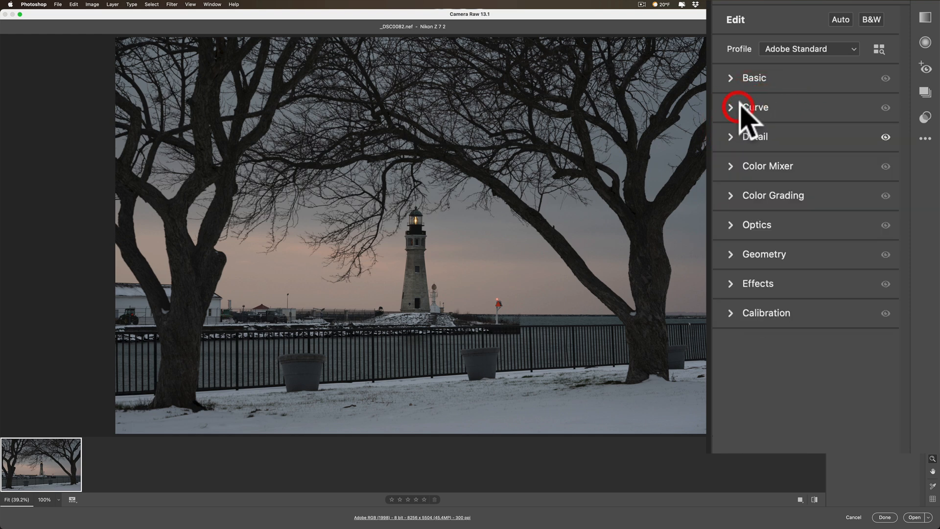
left_click(754, 77)
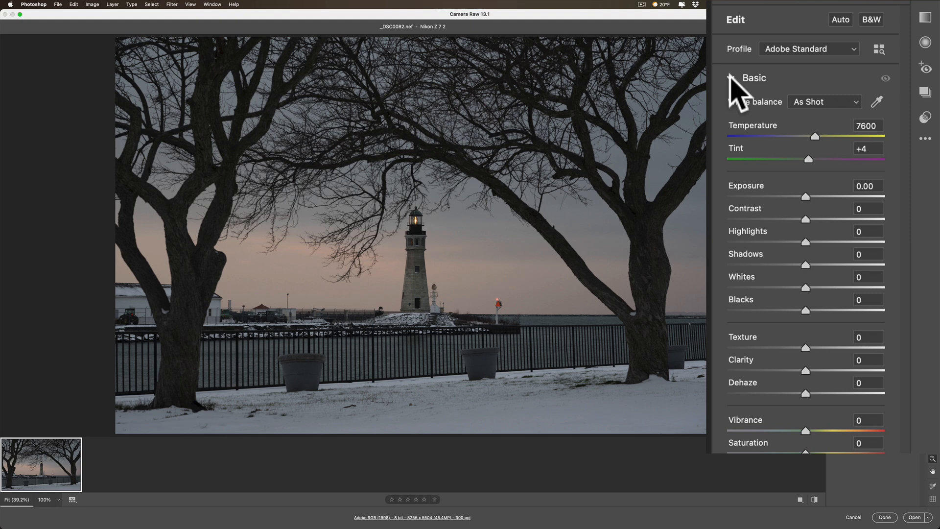
left_click(731, 78)
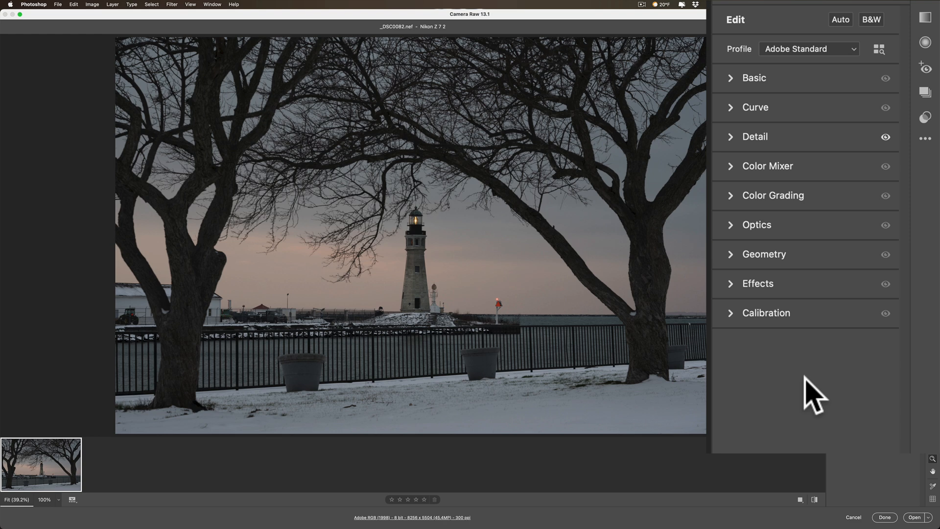
mouse_move(750, 114)
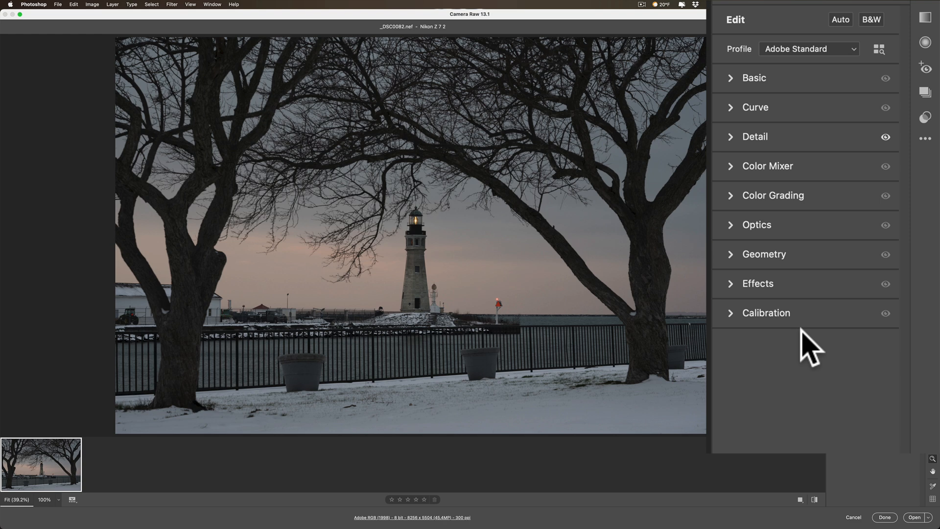
mouse_move(777, 157)
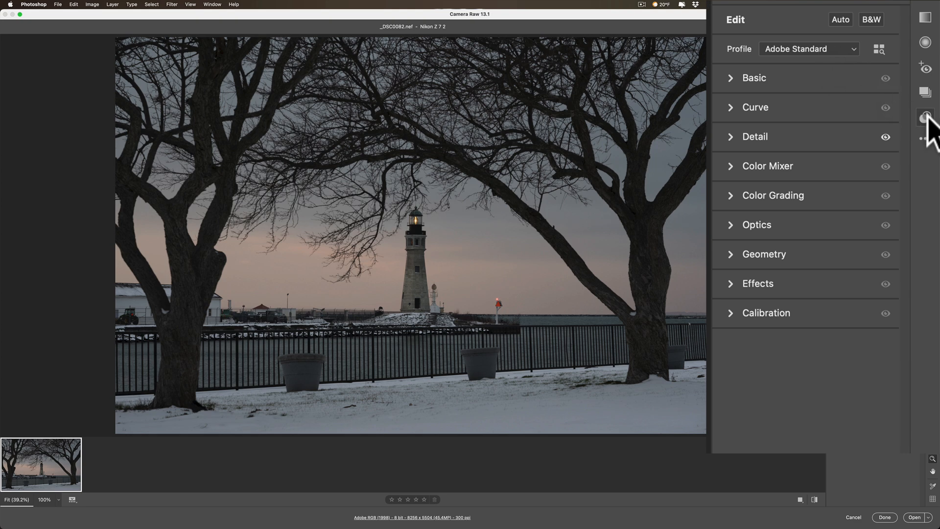
- Start a new preset and clear every setting with Check None
left_click(925, 117)
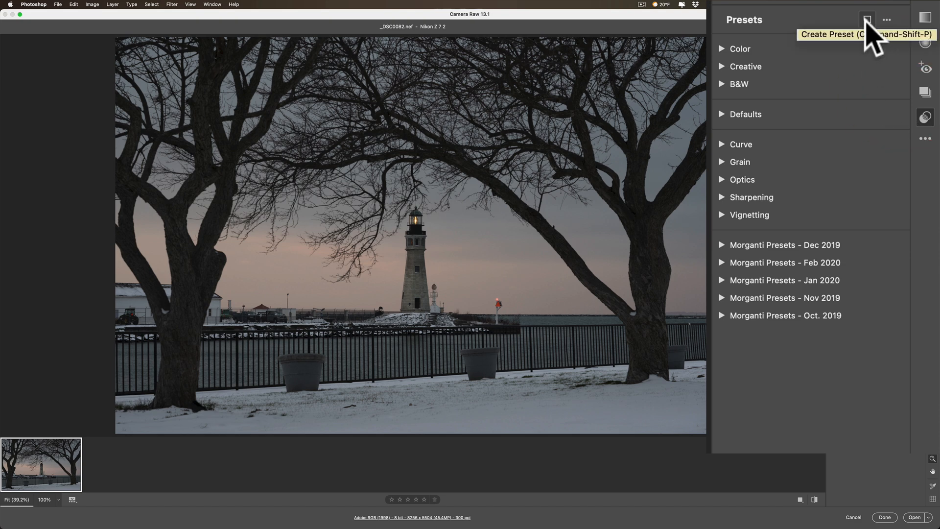
left_click(865, 20)
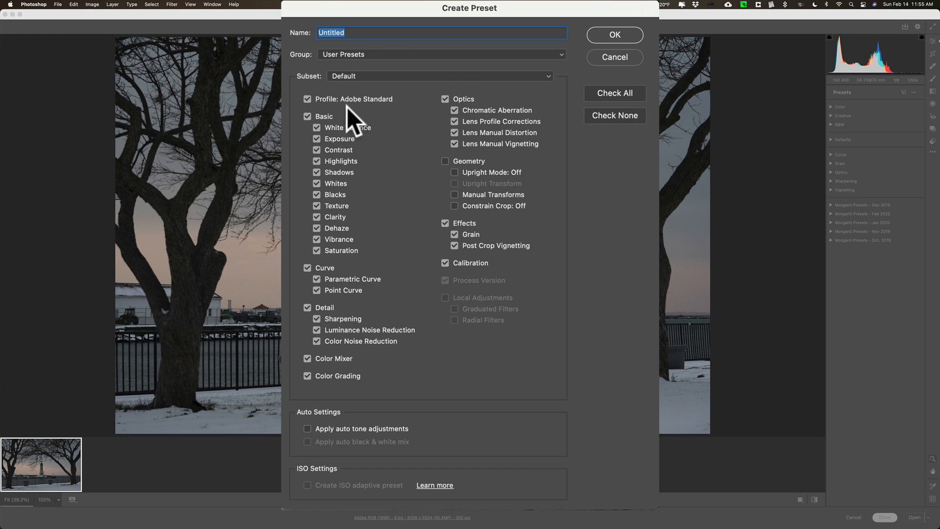
mouse_move(387, 114)
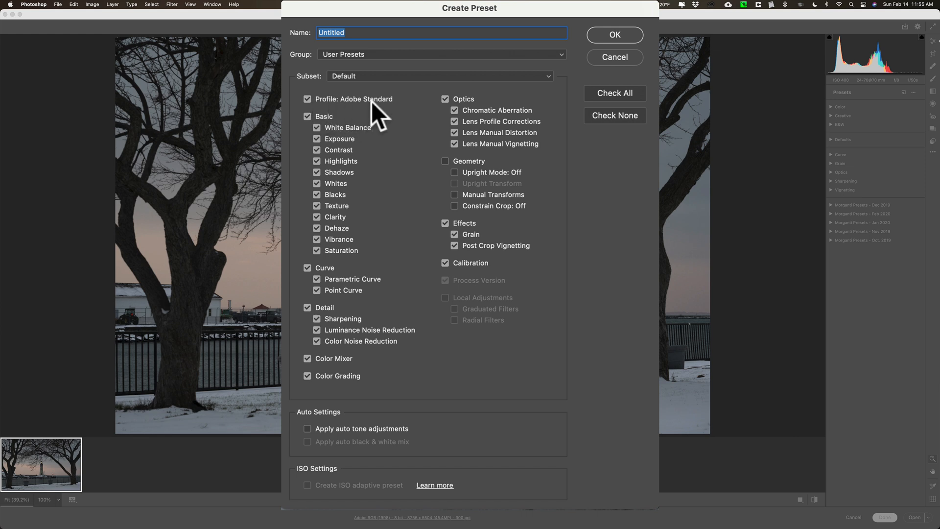
left_click(308, 117)
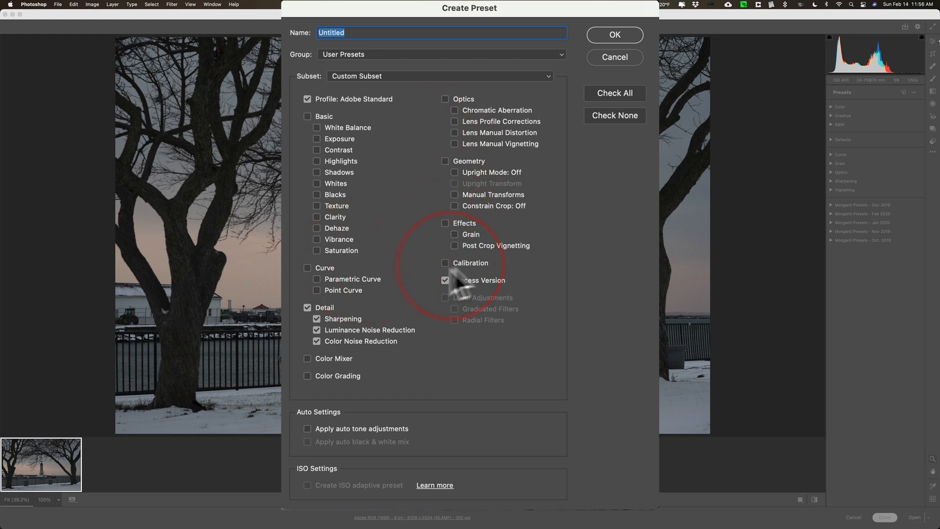
mouse_move(387, 81)
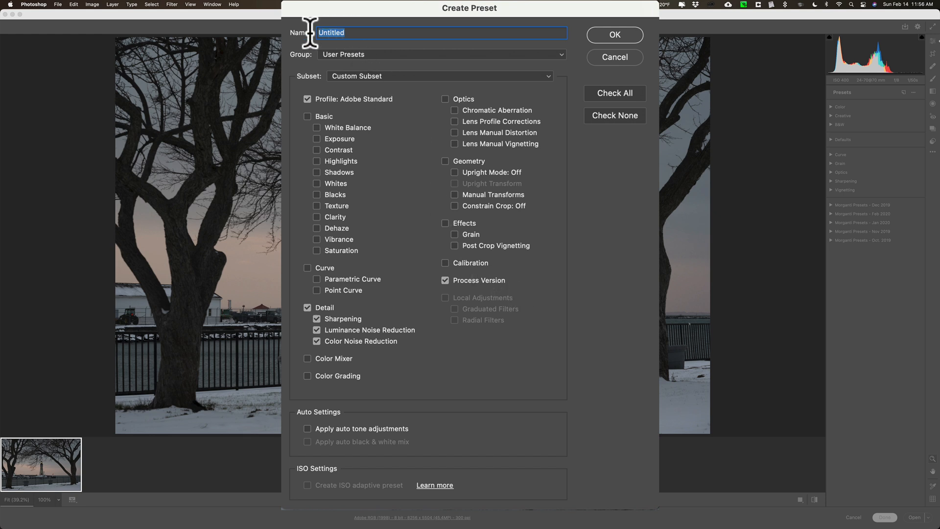
- Name the preset 'Nikon Z7ii Import Preset'
type("N")
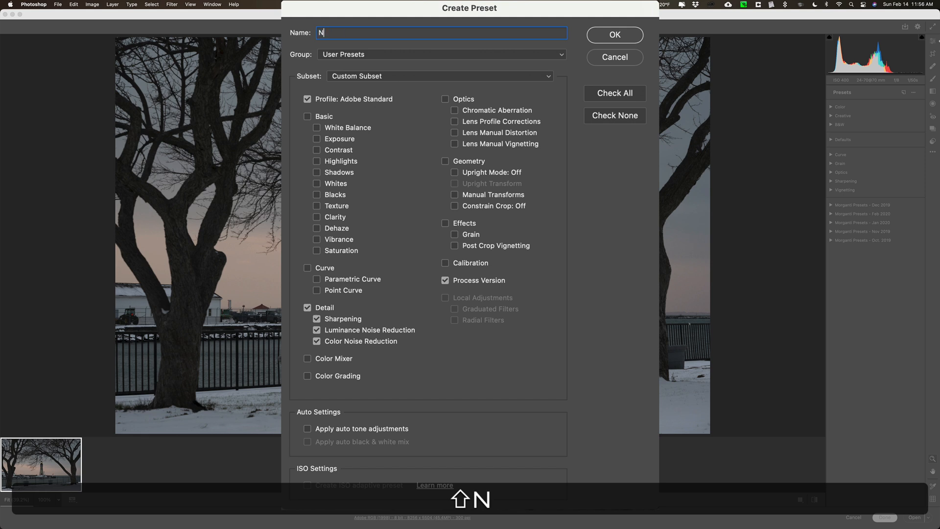
type("ikon Z7 I")
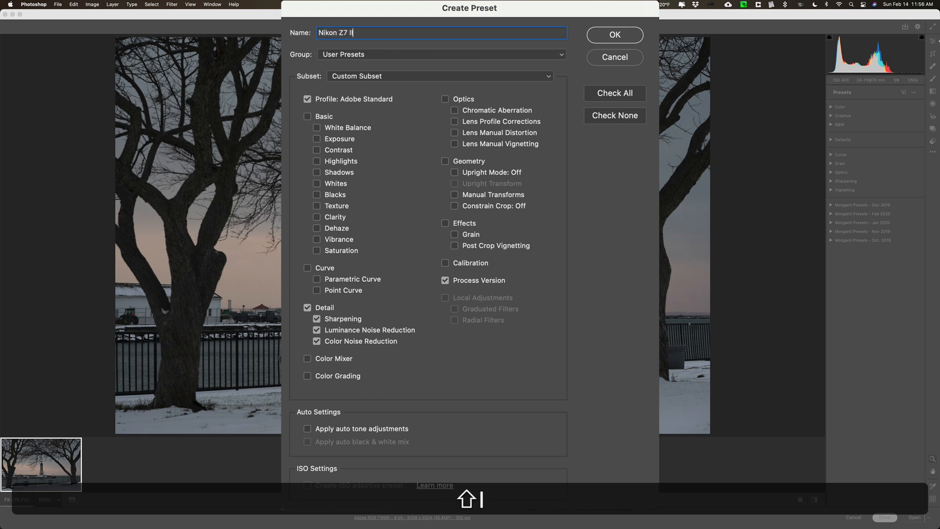
type("Nikon Z7ii")
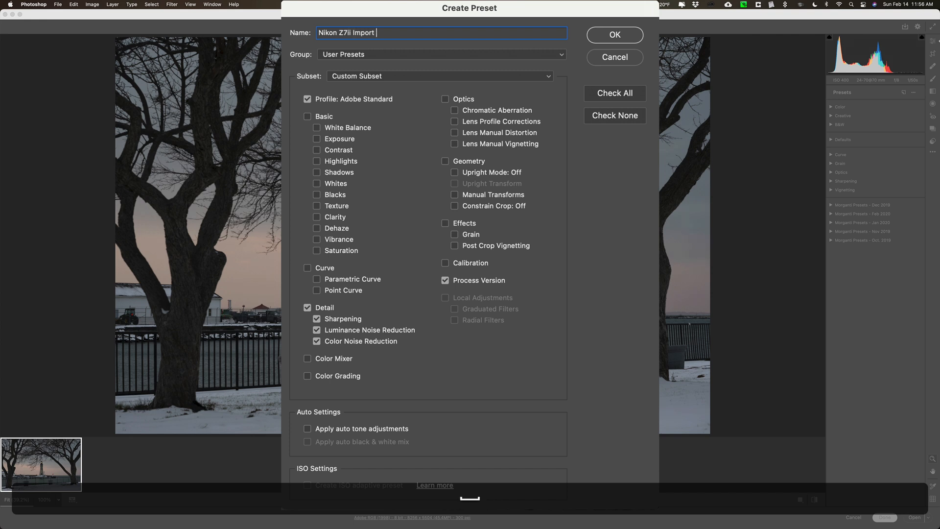
type("Preset")
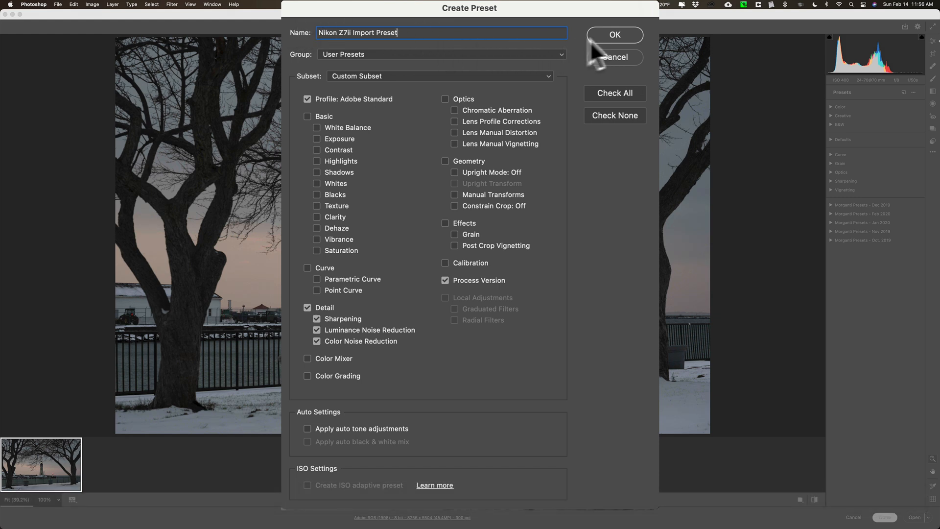
mouse_move(393, 67)
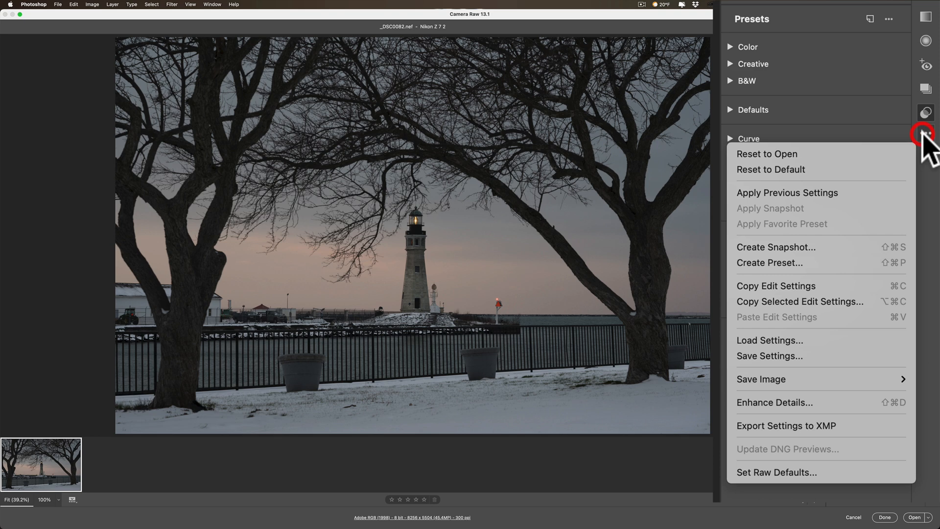
mouse_move(776, 472)
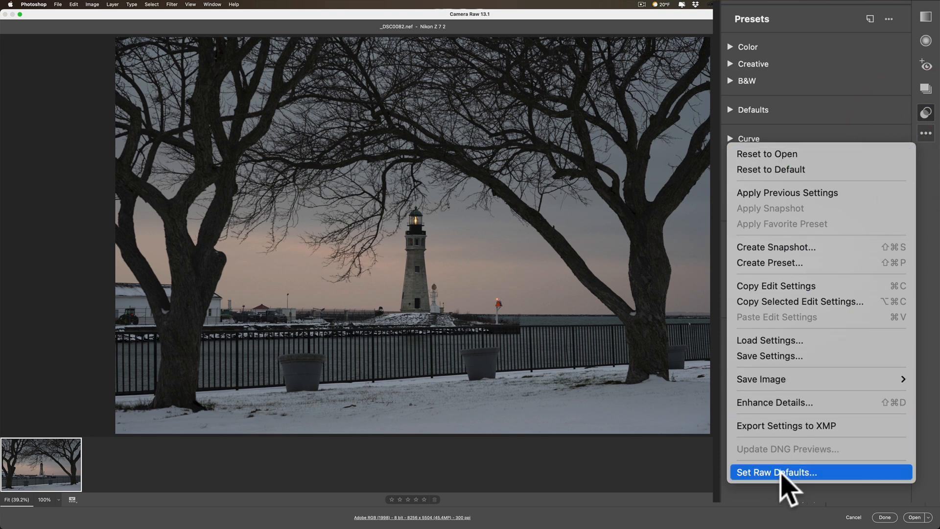
- Open the Raw Defaults preferences from the more options menu
left_click(777, 472)
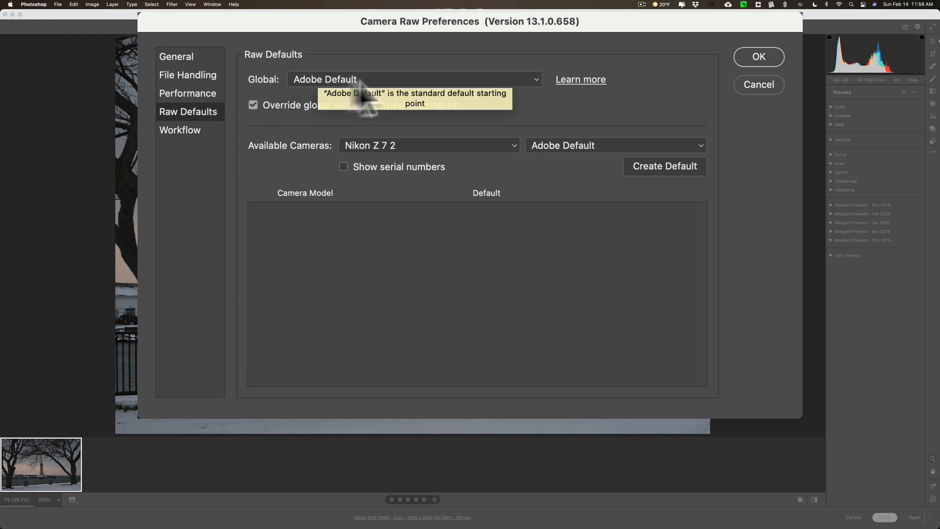
mouse_move(513, 60)
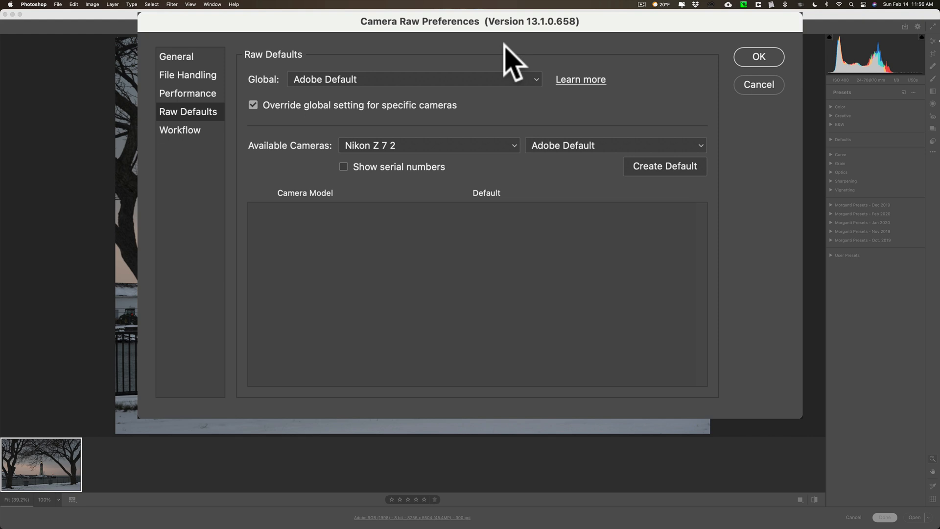
- Show the Global raw default choices (Adobe Default, Camera Settings, Choose Preset)
left_click(534, 78)
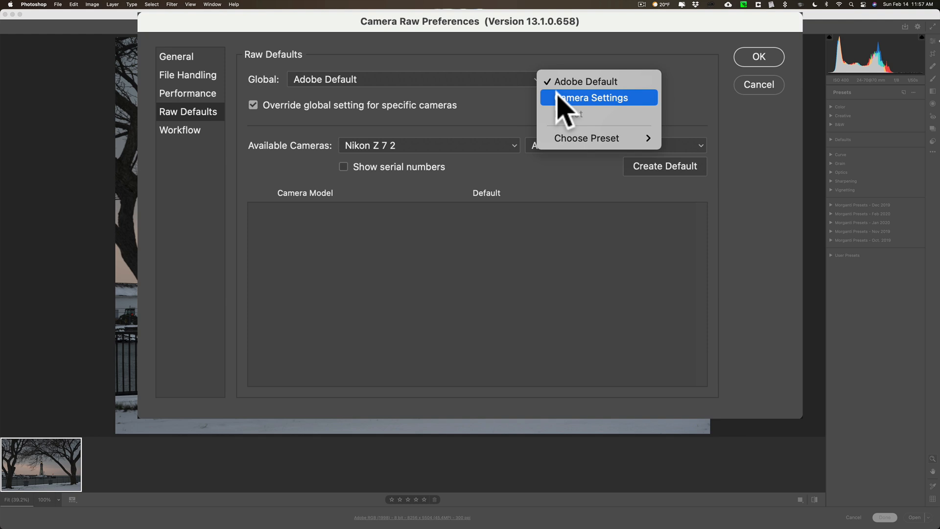
mouse_move(560, 114)
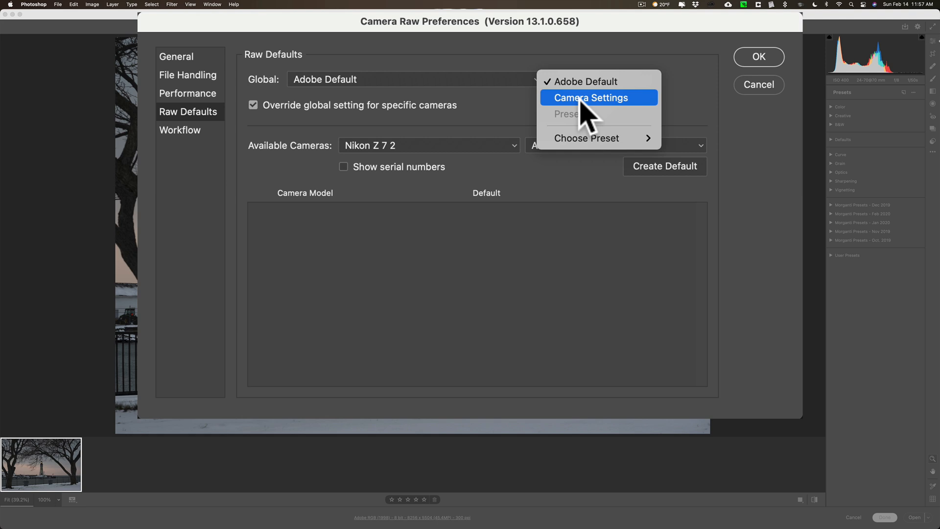
mouse_move(587, 138)
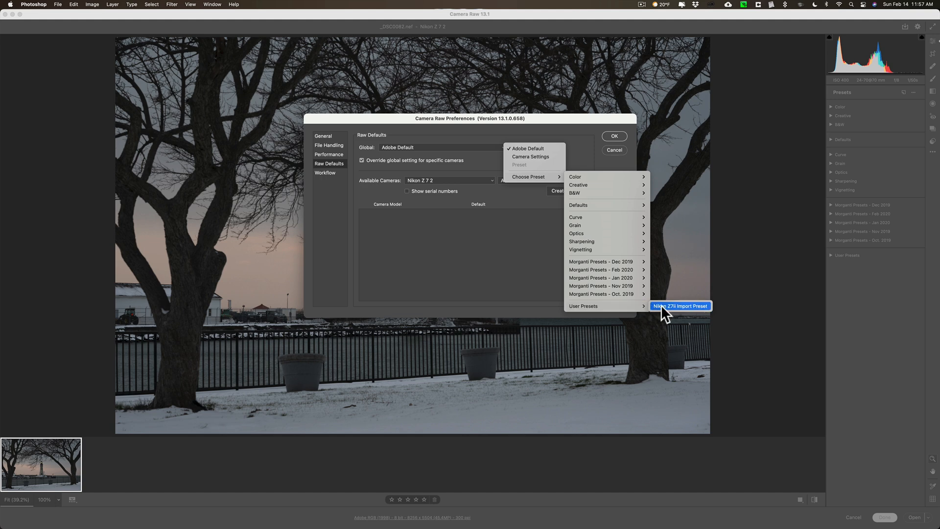
- Set the global raw default to the Nikon Z7ii Import Preset user preset
left_click(680, 306)
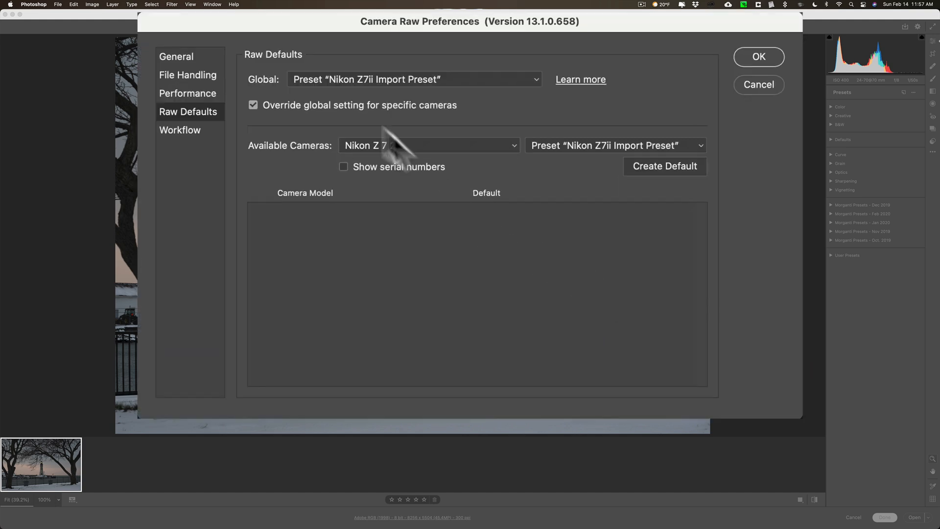
mouse_move(480, 99)
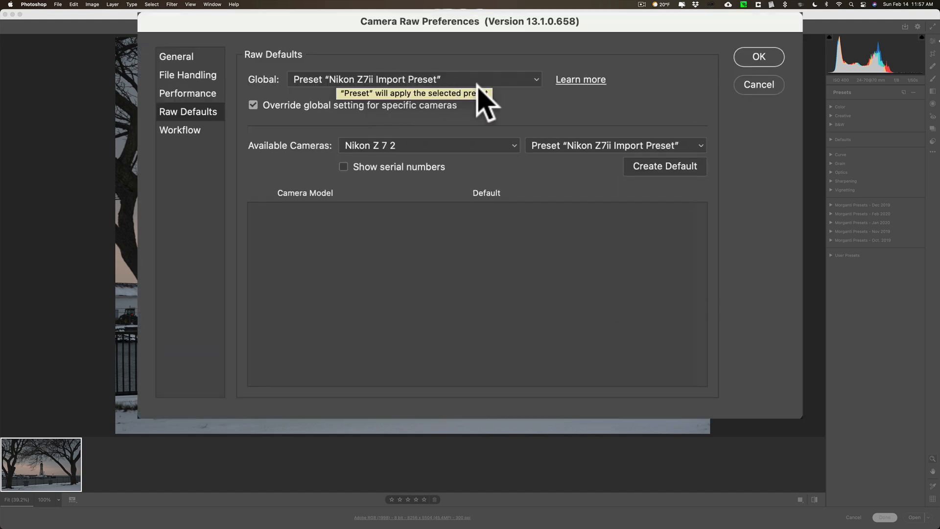
mouse_move(408, 99)
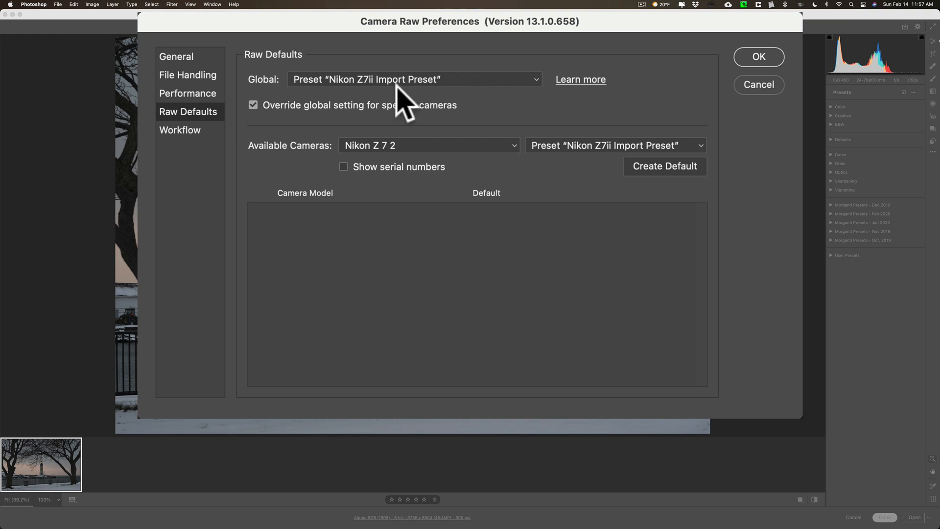
mouse_move(410, 93)
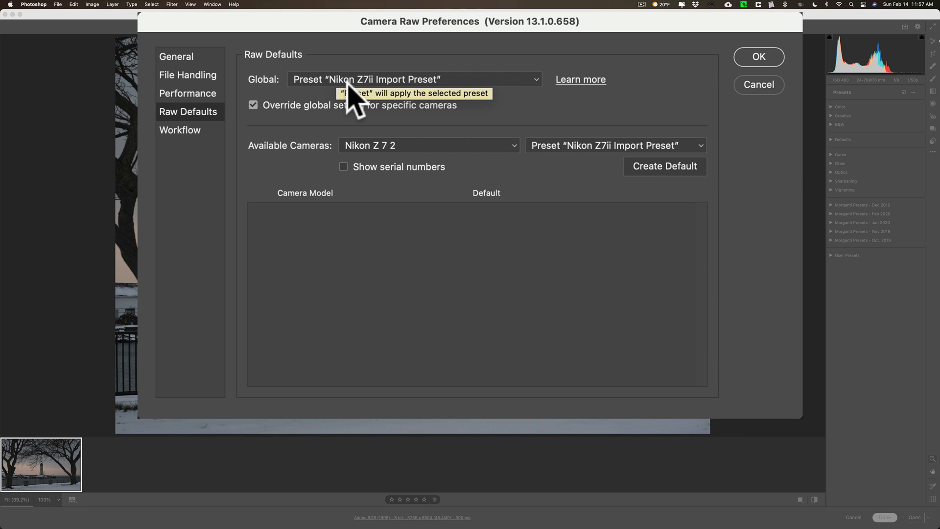
mouse_move(580, 105)
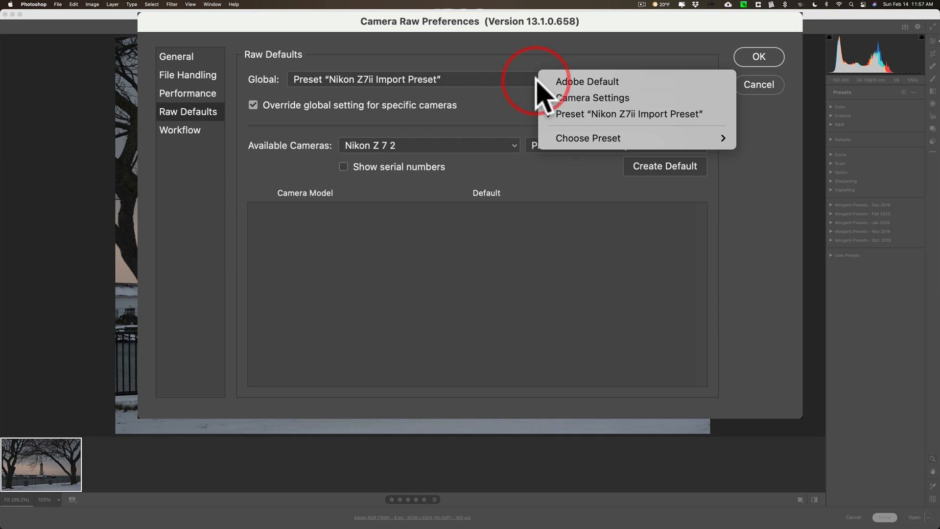
- Restore the global default to Adobe Default and select Nikon Z 7 2 for a camera-specific override
left_click(586, 82)
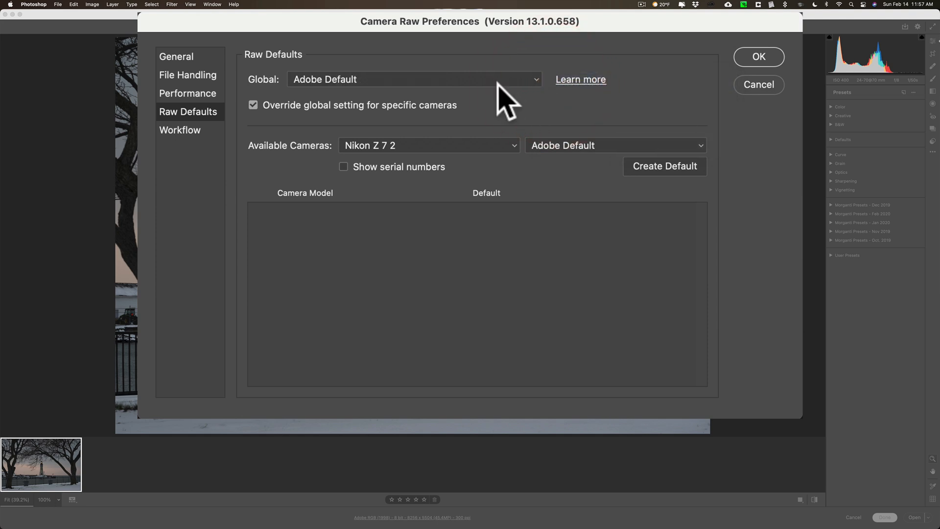
mouse_move(355, 162)
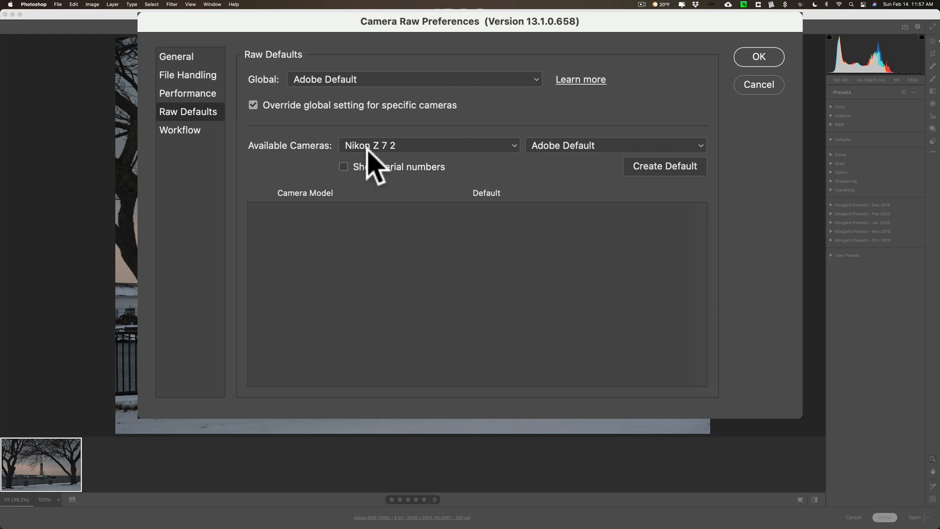
mouse_move(526, 162)
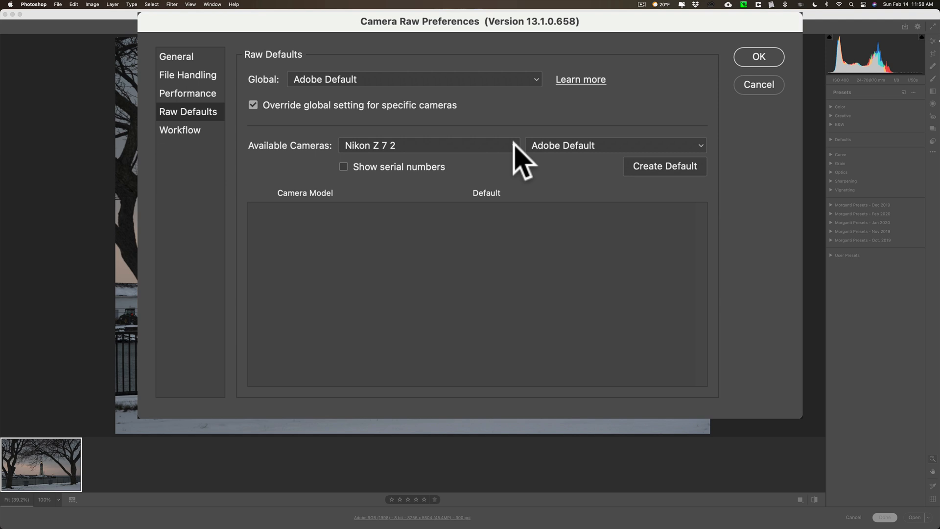
mouse_move(549, 159)
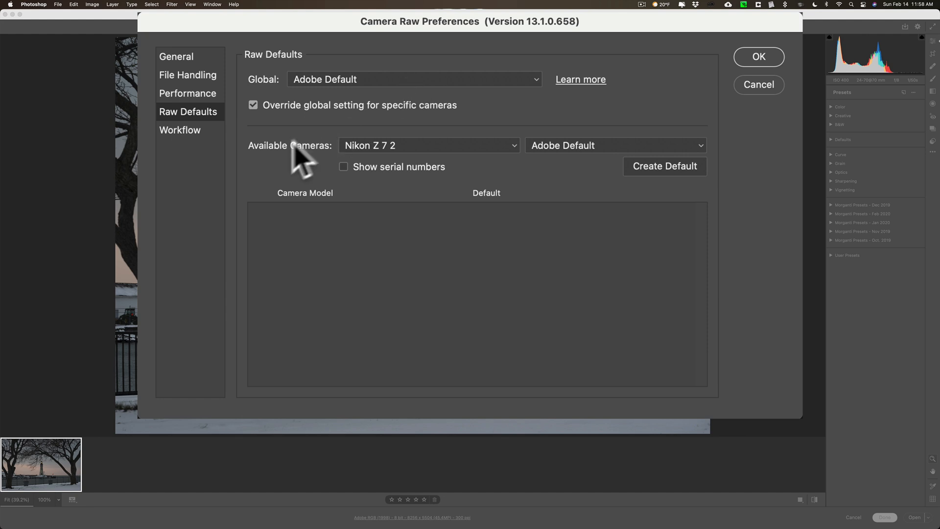
mouse_move(507, 174)
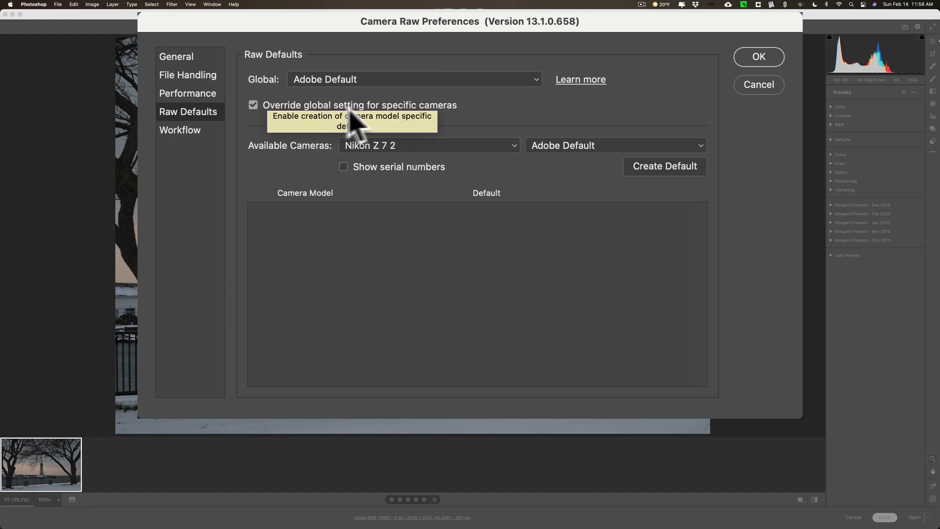
left_click(253, 105)
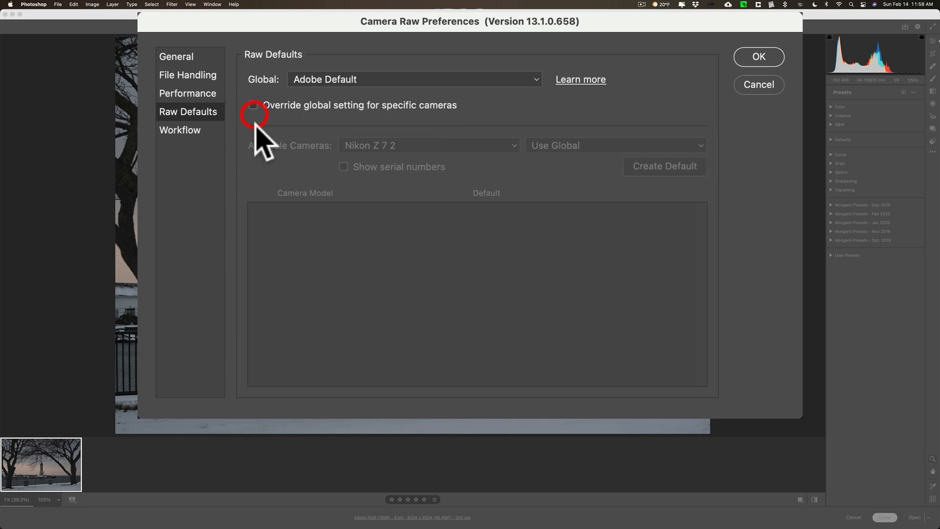
left_click(253, 105)
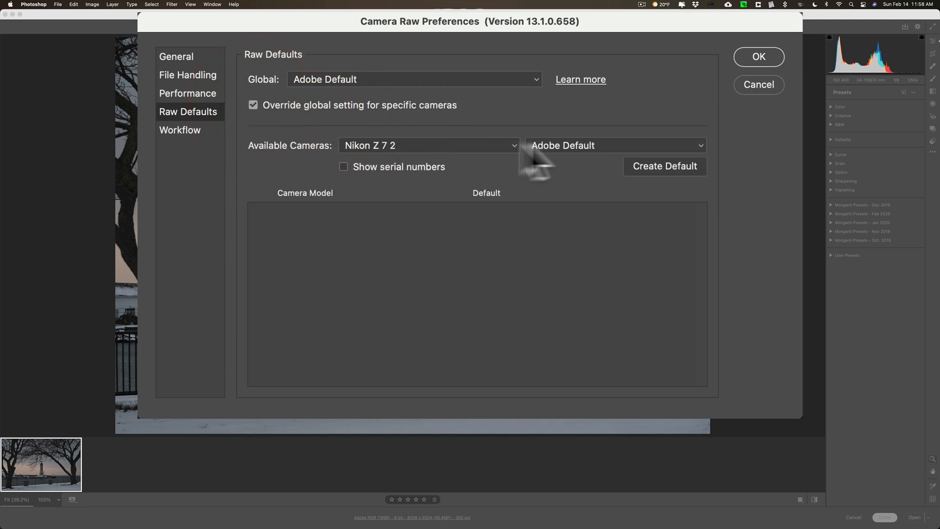
left_click(612, 145)
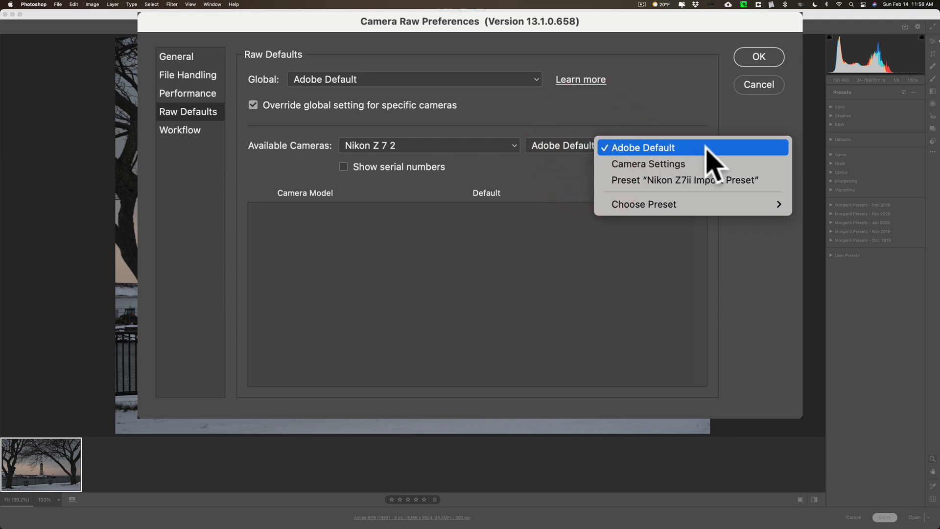
mouse_move(659, 164)
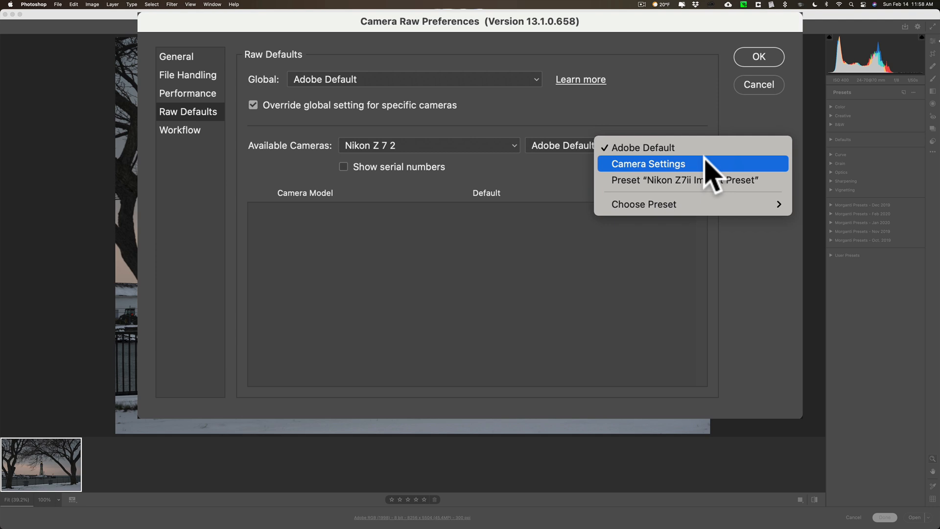
mouse_move(680, 179)
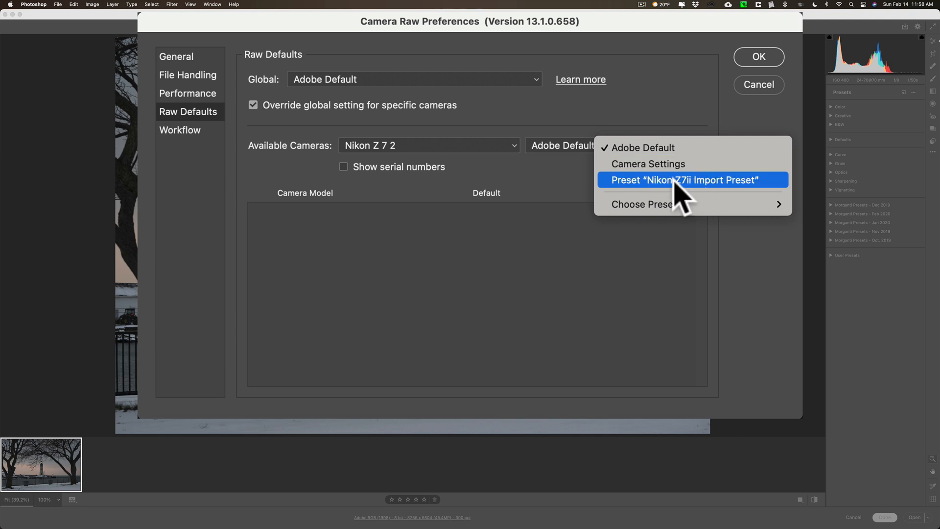
mouse_move(692, 198)
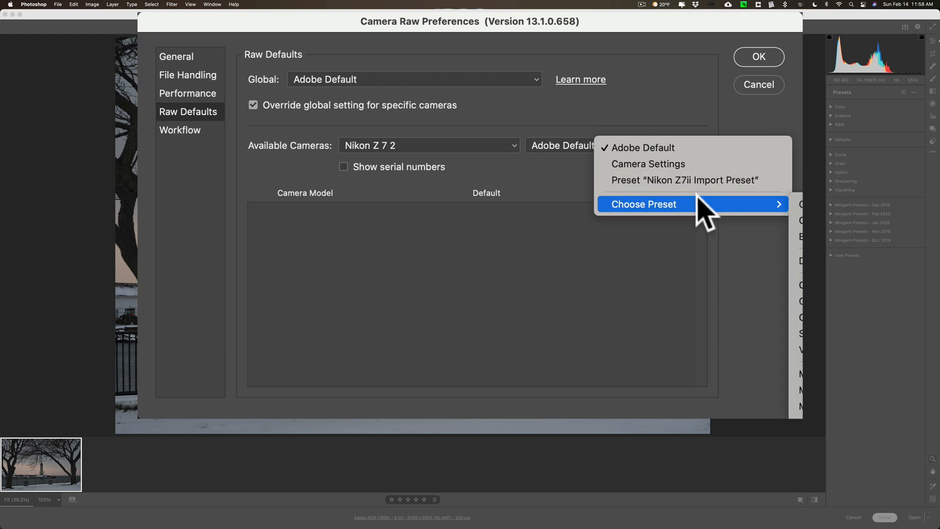
- Assign the Nikon Z7ii Import Preset as the Nikon Z 7 2 camera default
left_click(683, 180)
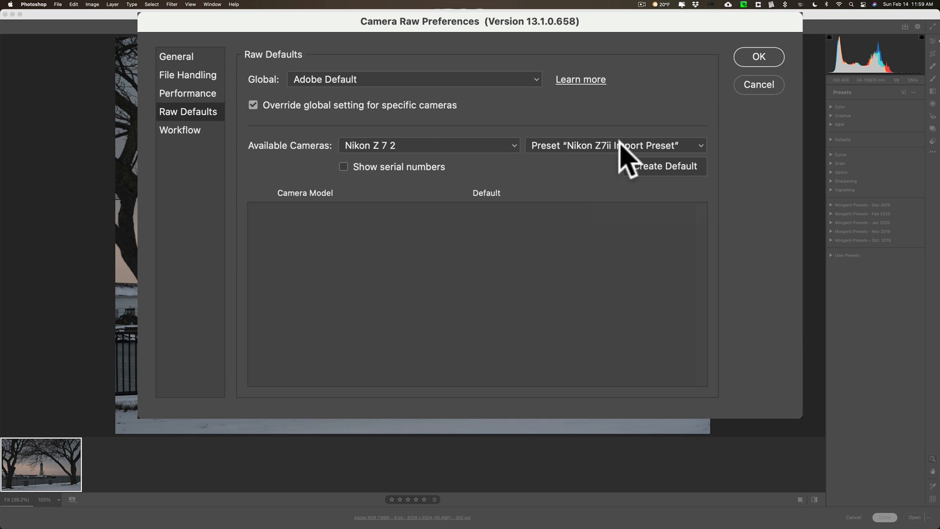
mouse_move(572, 163)
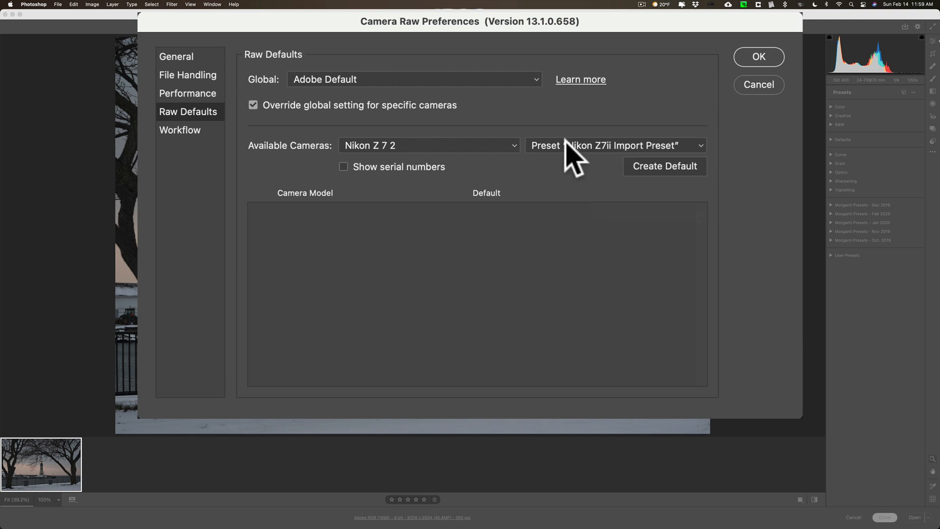
mouse_move(350, 181)
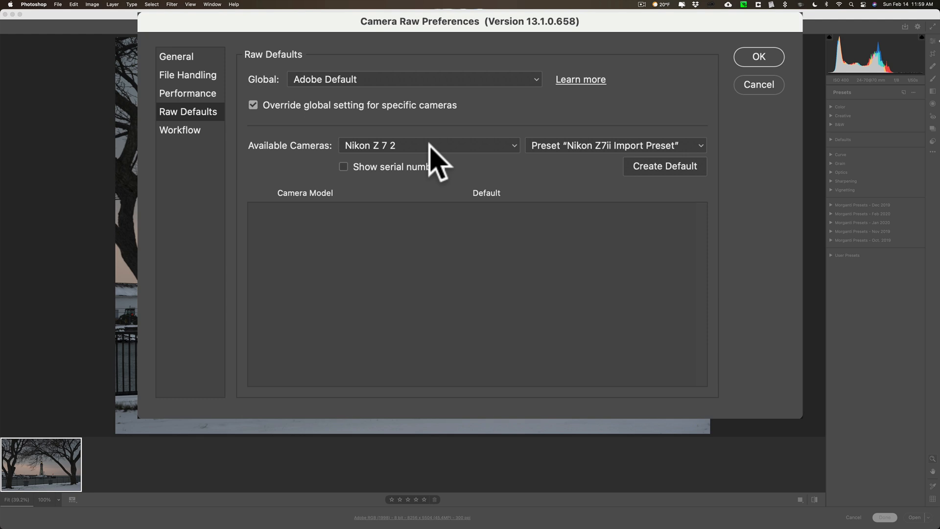
mouse_move(648, 184)
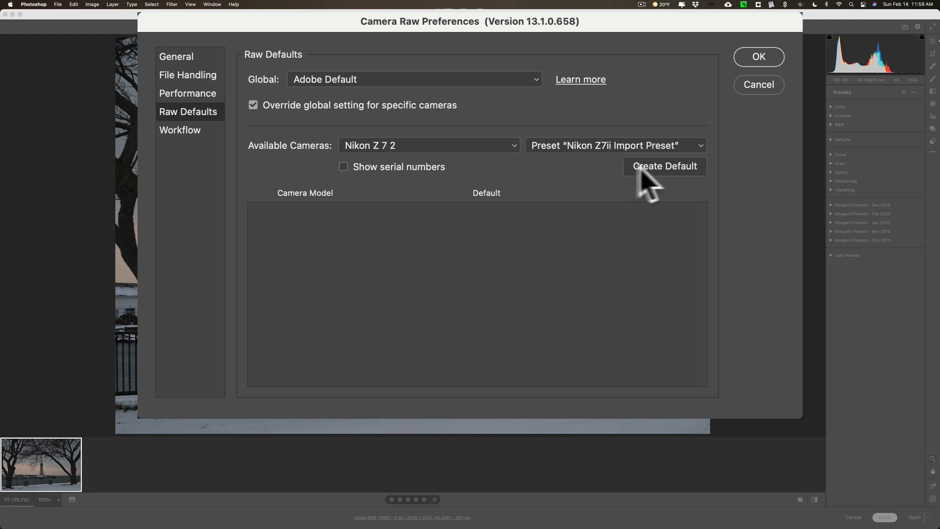
left_click(665, 166)
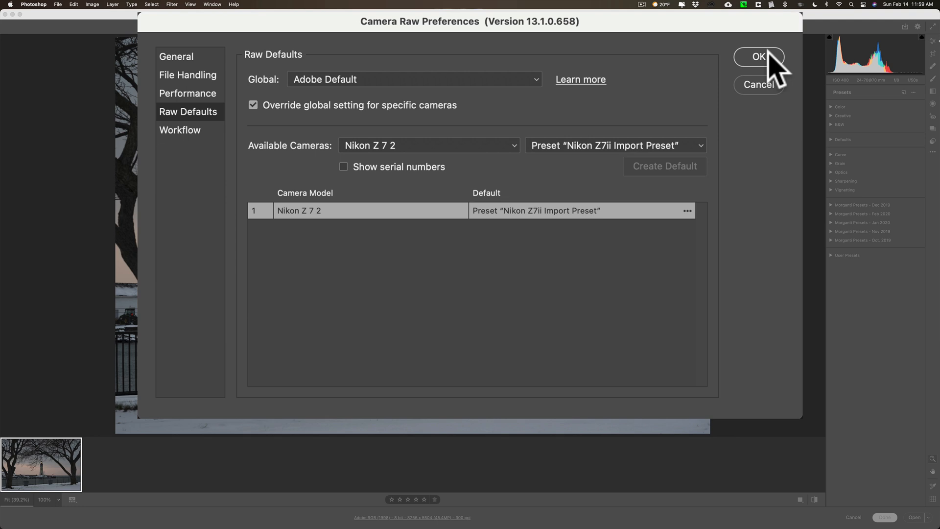
mouse_move(707, 234)
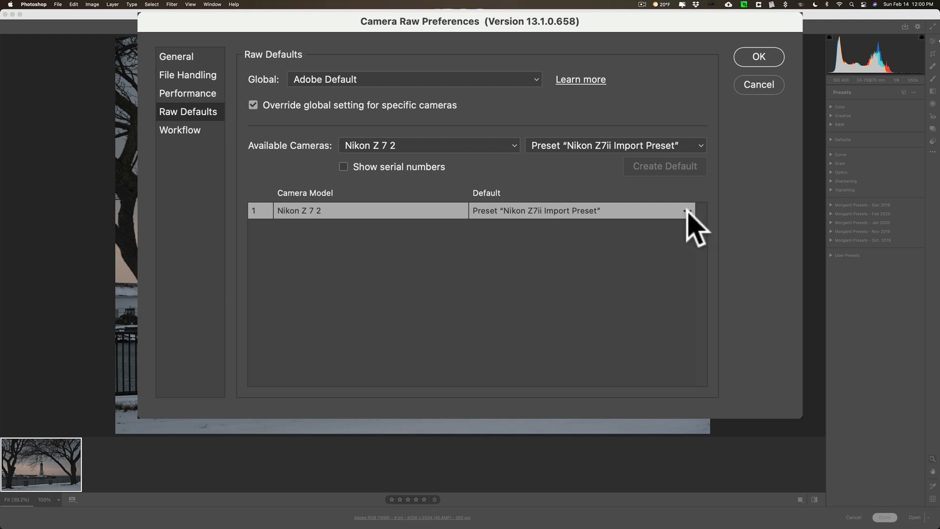
- Show the ••• options for the new Nikon Z 7 2 default without deleting it
left_click(686, 211)
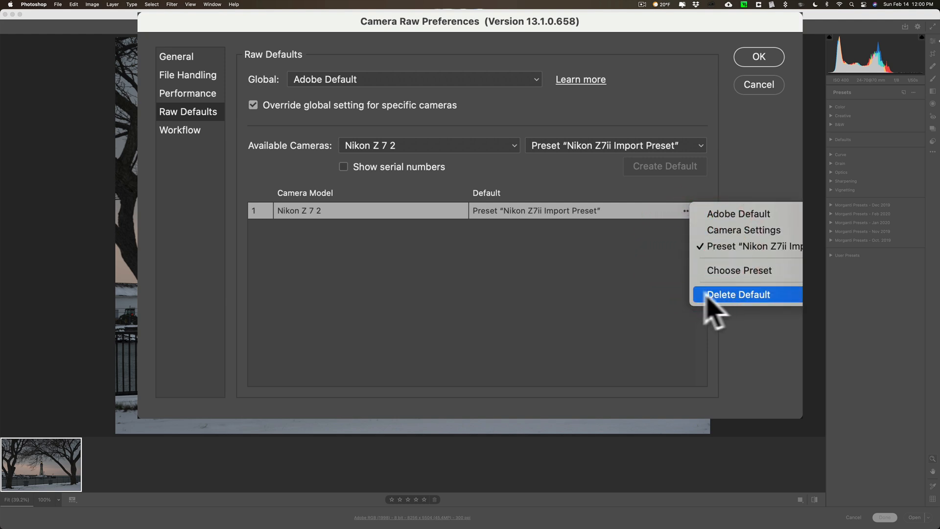
mouse_move(636, 254)
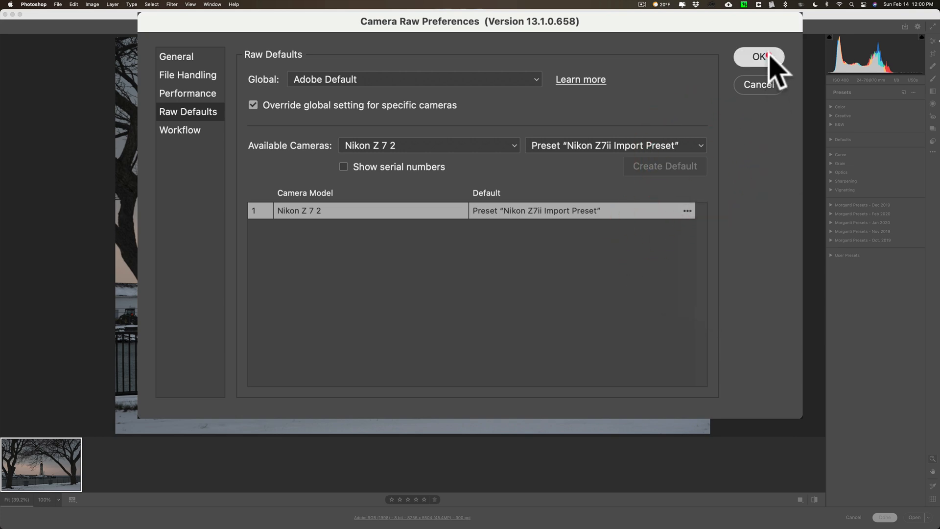
- Confirm the preferences with OK, then cancel out of Camera Raw and reopen the raw file
left_click(759, 56)
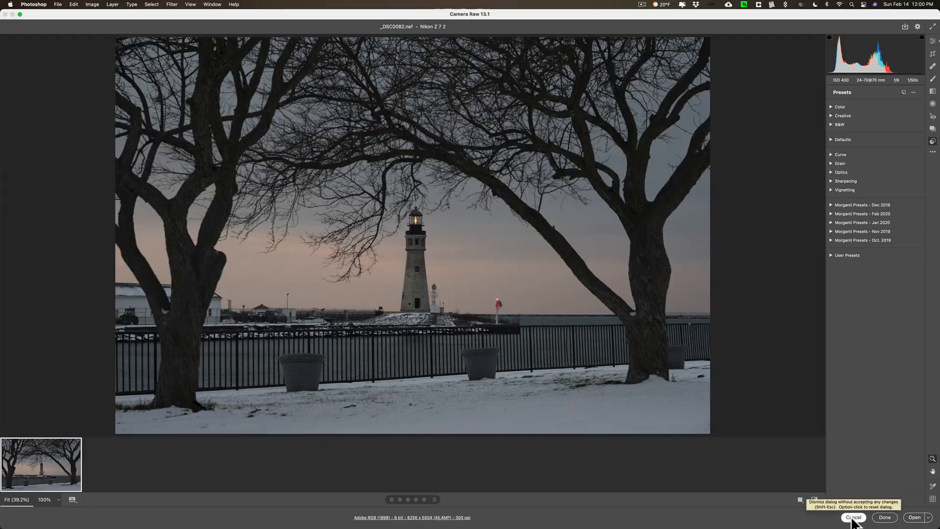
left_click(852, 518)
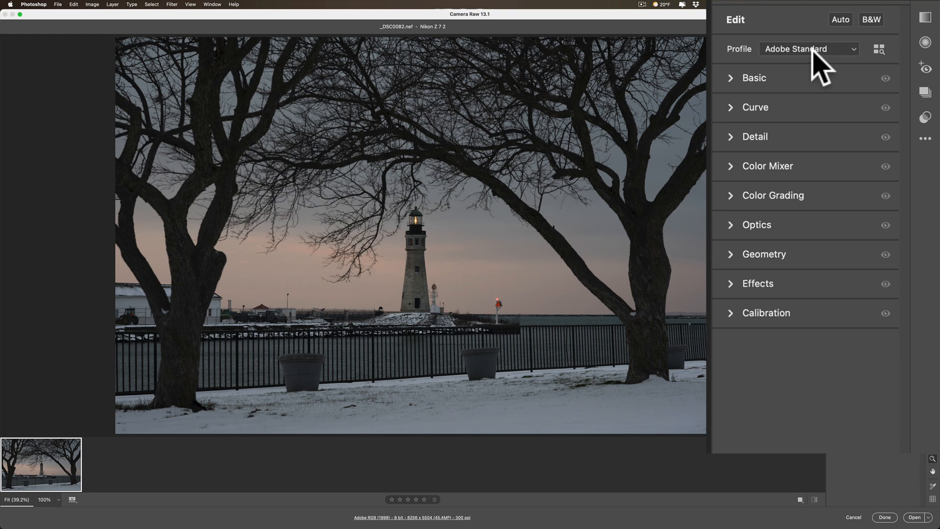
- Keep the Adobe Standard profile and expand Detail showing sharpening and noise reduction at 0
left_click(808, 49)
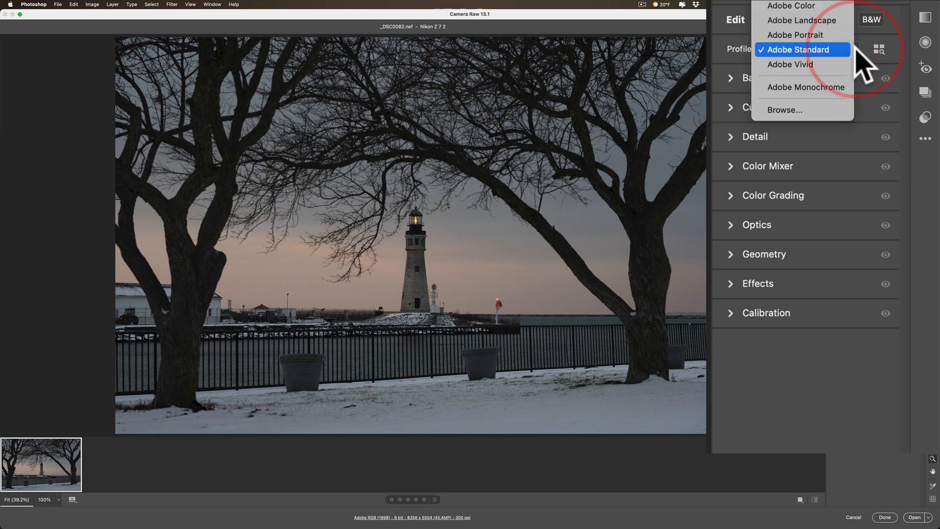
left_click(799, 49)
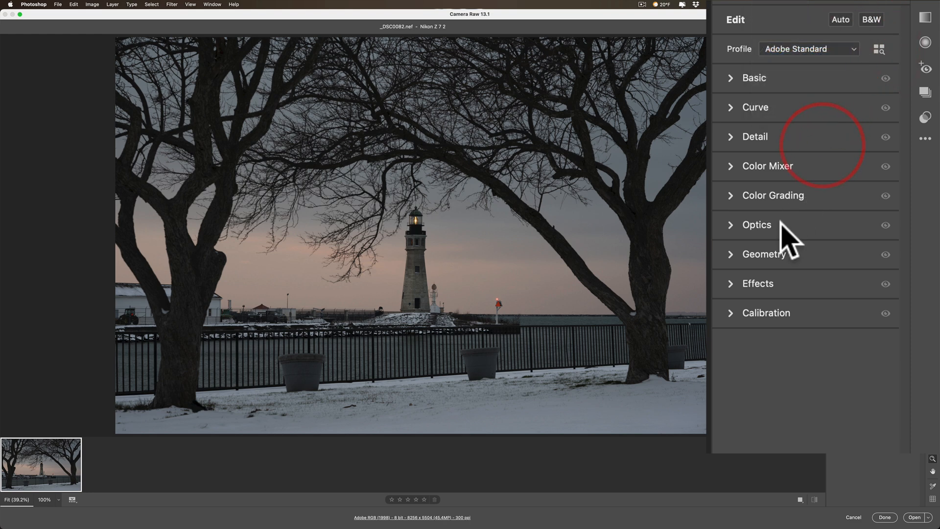
left_click(754, 136)
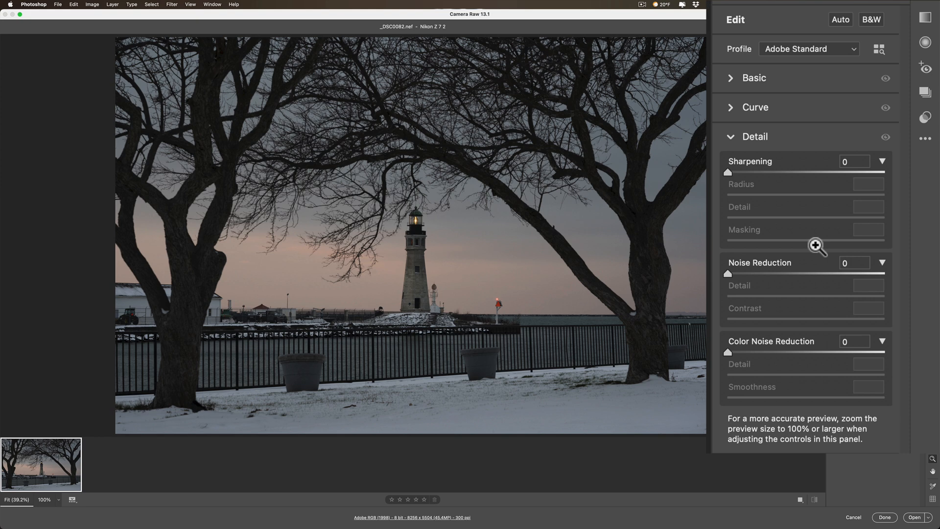
mouse_move(933, 167)
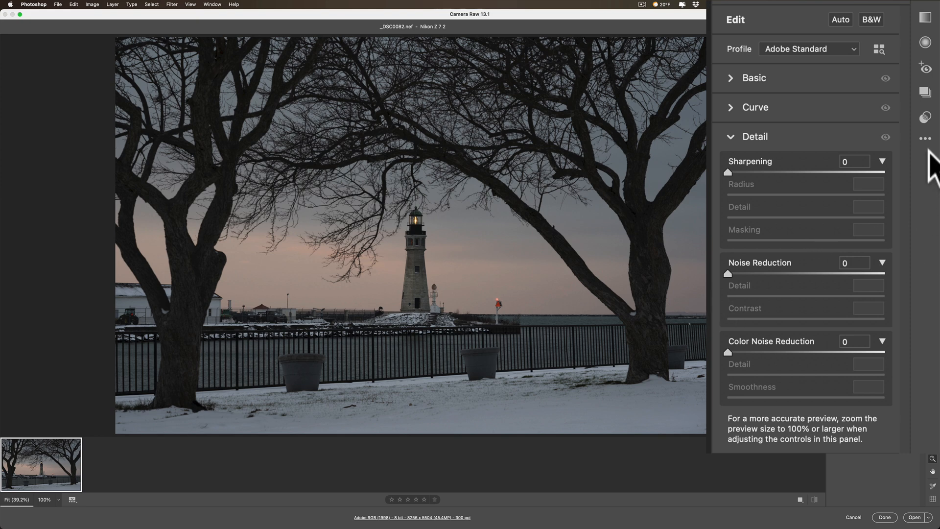
left_click(925, 139)
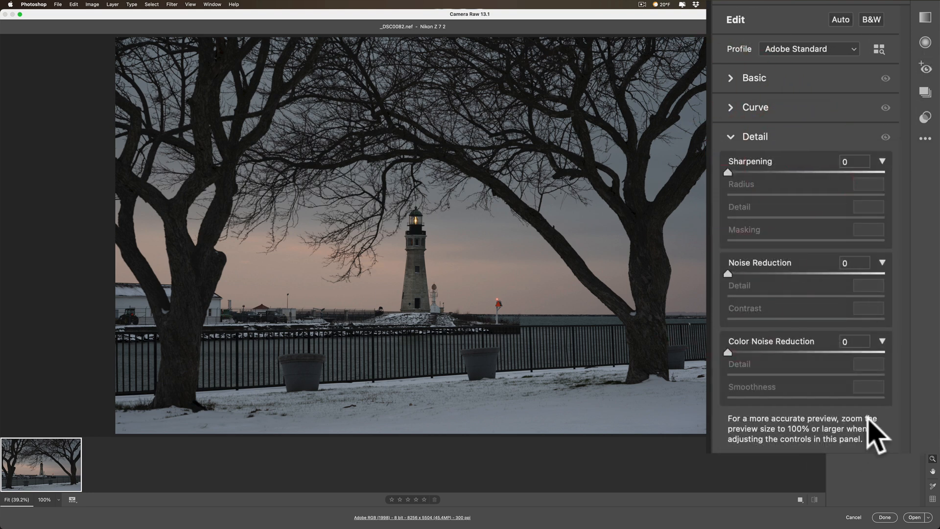
left_click(753, 78)
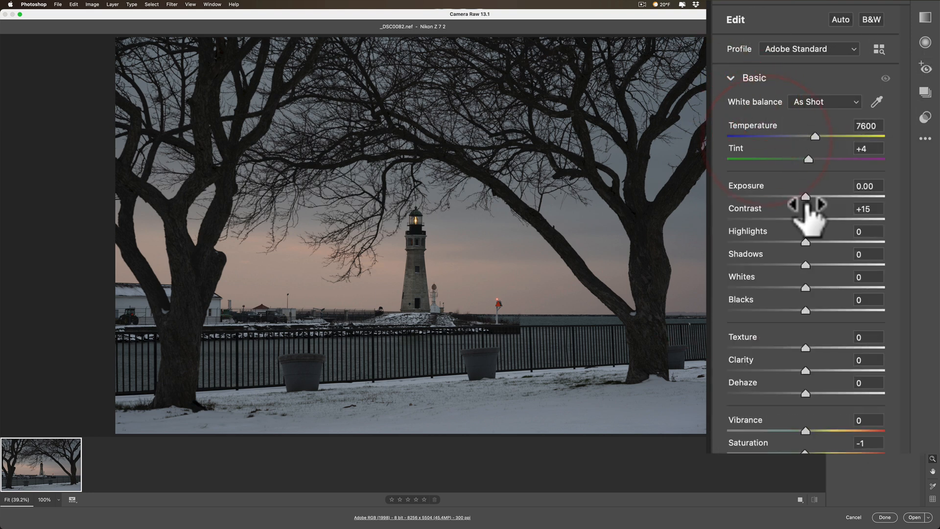
left_click(868, 186)
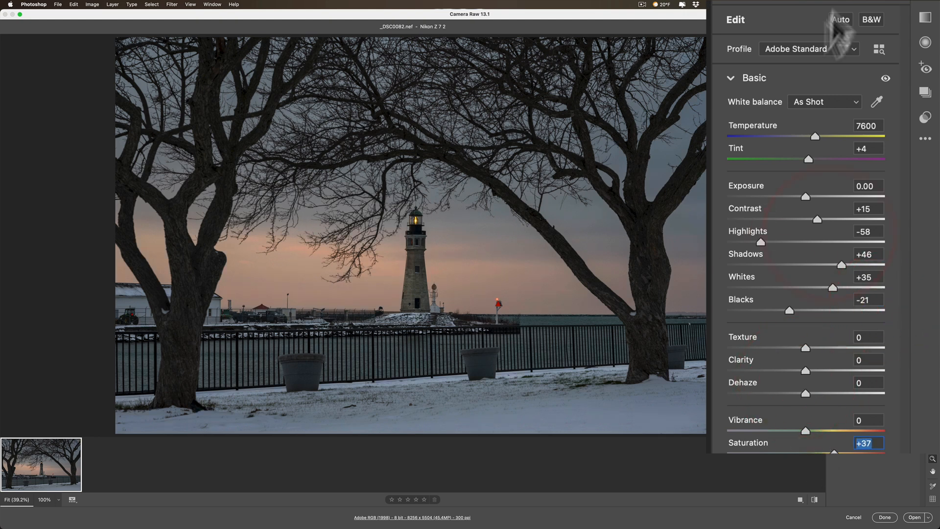
left_click(925, 136)
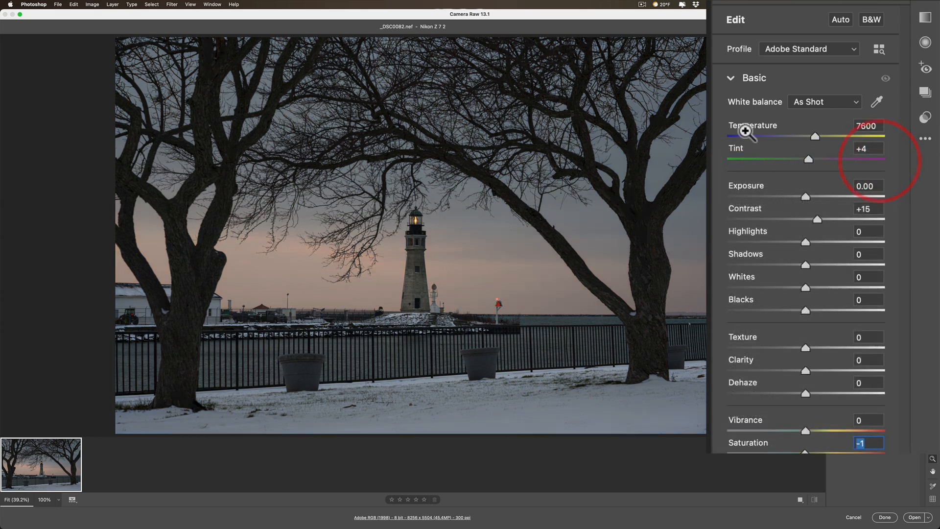
mouse_move(893, 153)
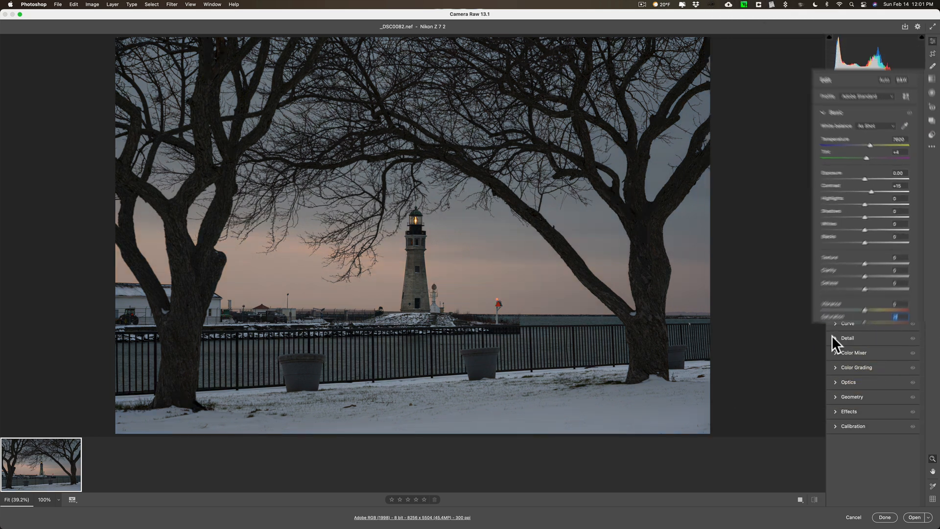
left_click(848, 337)
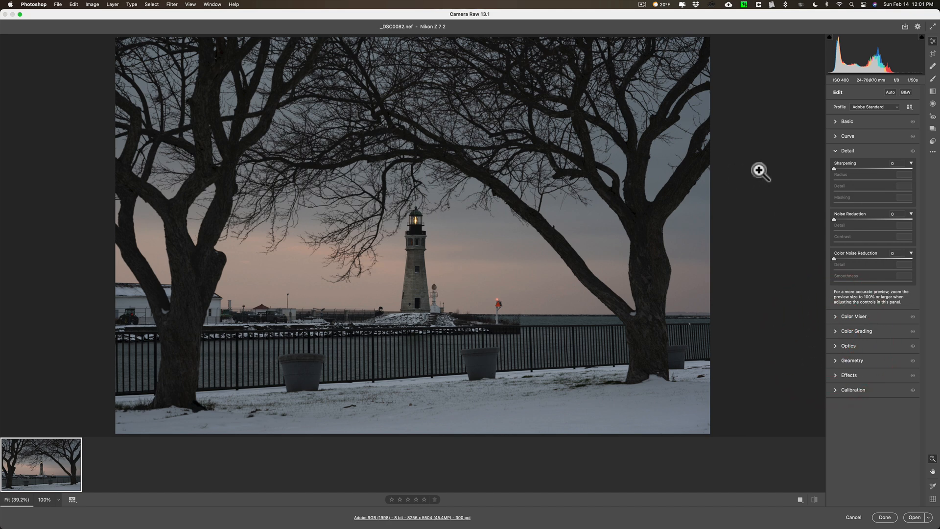